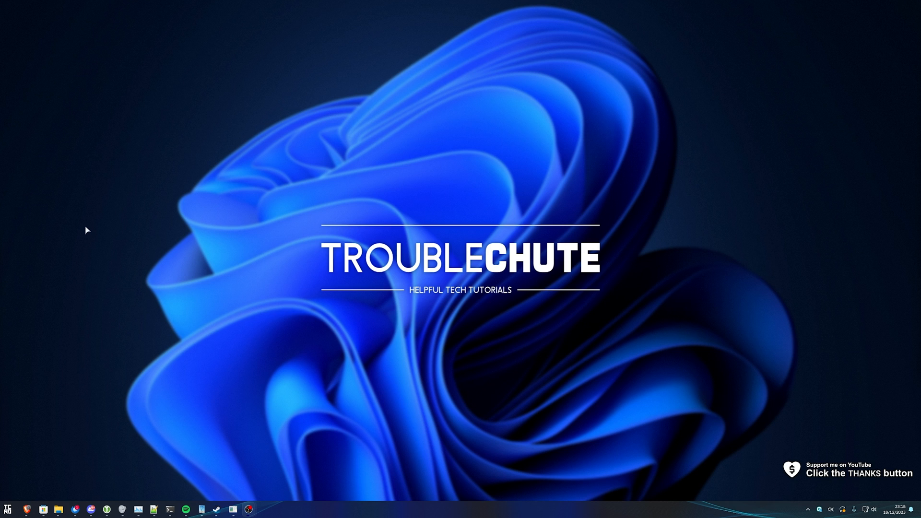
{"action": "mouse_move", "coordinate": [416, 107]}
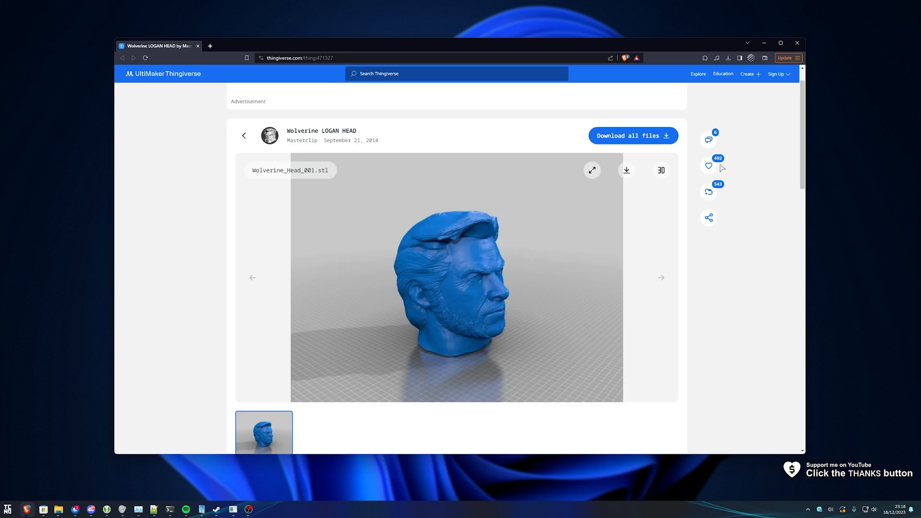
{"action": "mouse_move", "coordinate": [562, 257]}
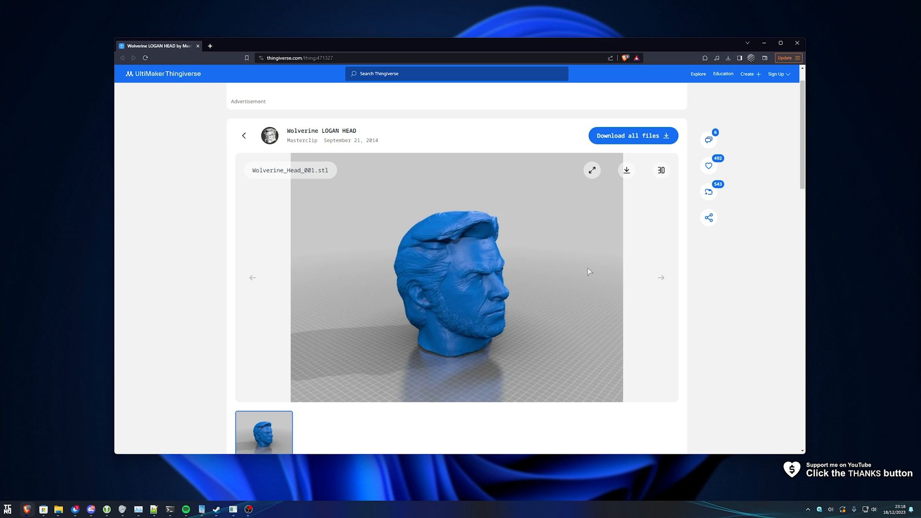
Step: View the Wolverine head in the 3D preview from the front, three-quarter and right profile
{"action": "left_click", "coordinate": [661, 171]}
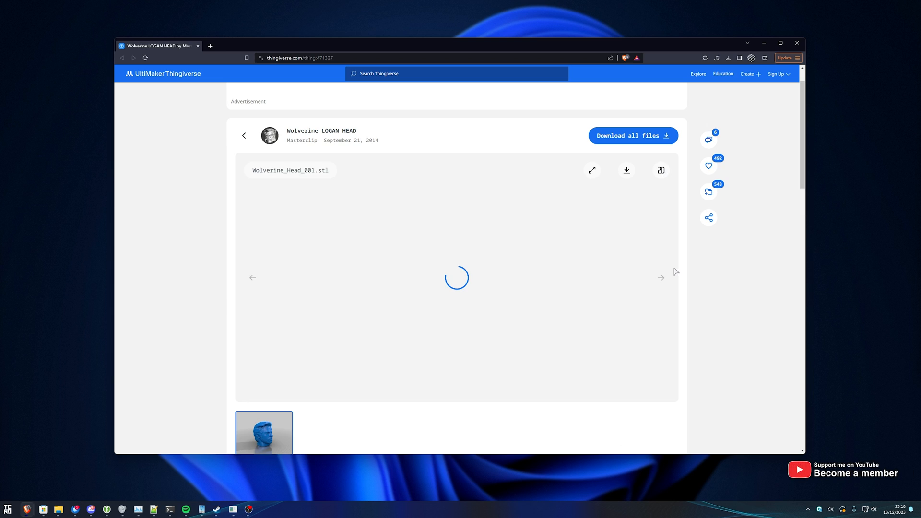
{"action": "mouse_move", "coordinate": [564, 273]}
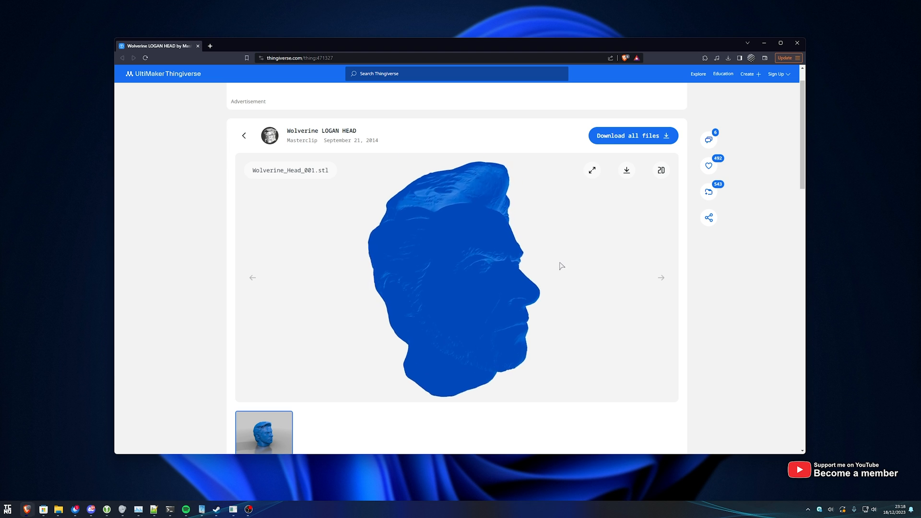
{"action": "left_click_drag", "start_coordinate": [561, 266], "coordinate": [583, 261]}
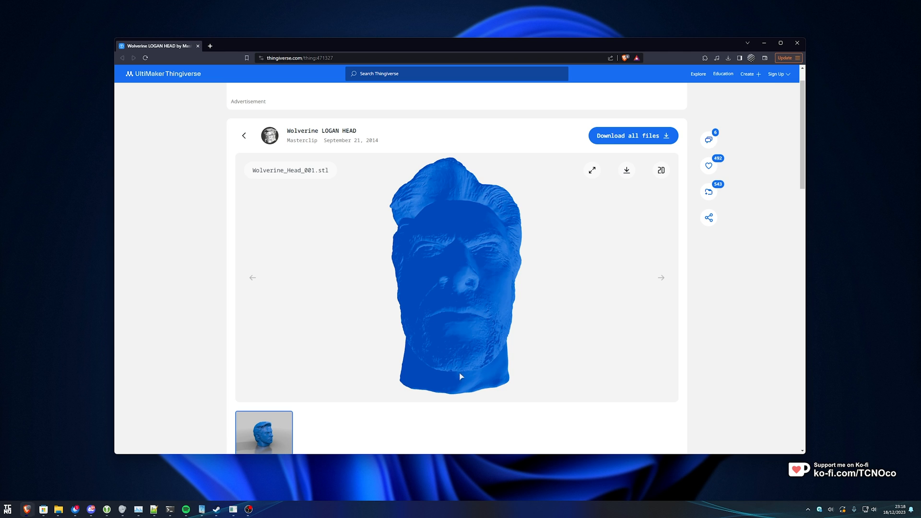
{"action": "left_click_drag", "start_coordinate": [462, 376], "coordinate": [613, 344]}
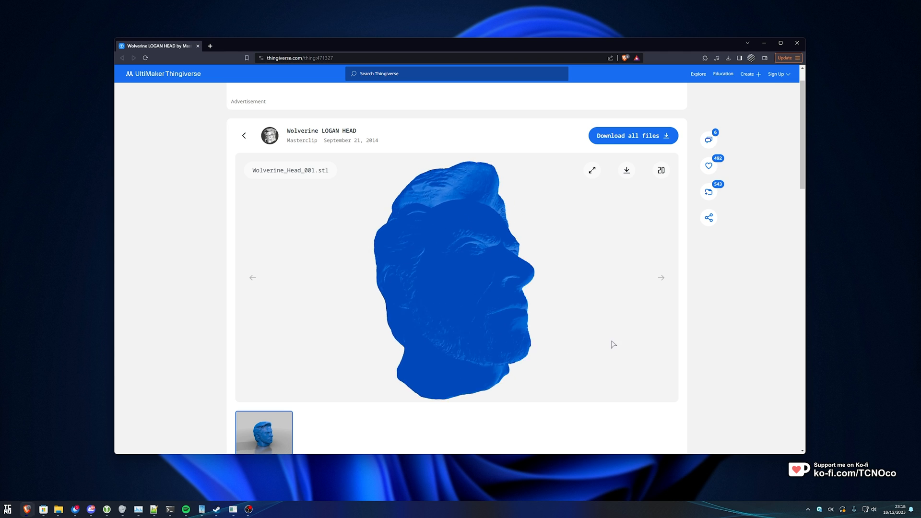
{"action": "left_click_drag", "start_coordinate": [613, 344], "coordinate": [605, 316]}
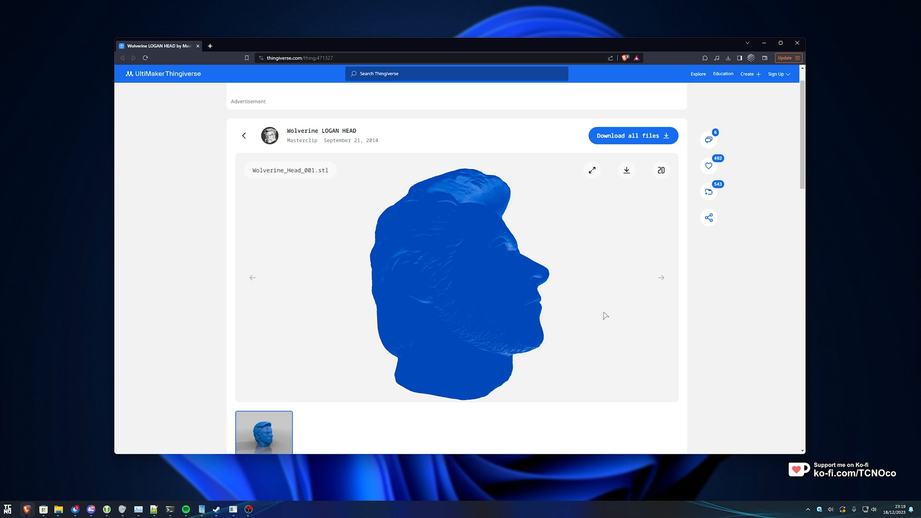
{"action": "mouse_move", "coordinate": [600, 297]}
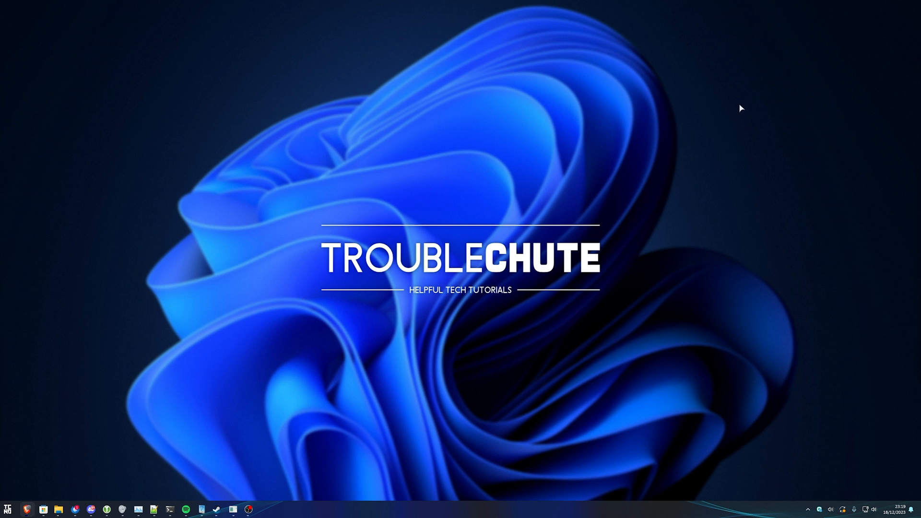
{"action": "mouse_move", "coordinate": [630, 242]}
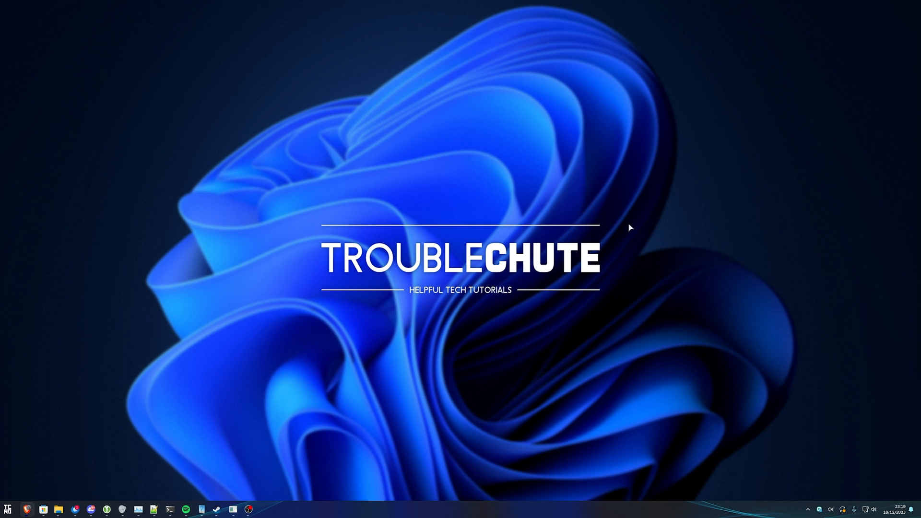
{"action": "mouse_move", "coordinate": [581, 290]}
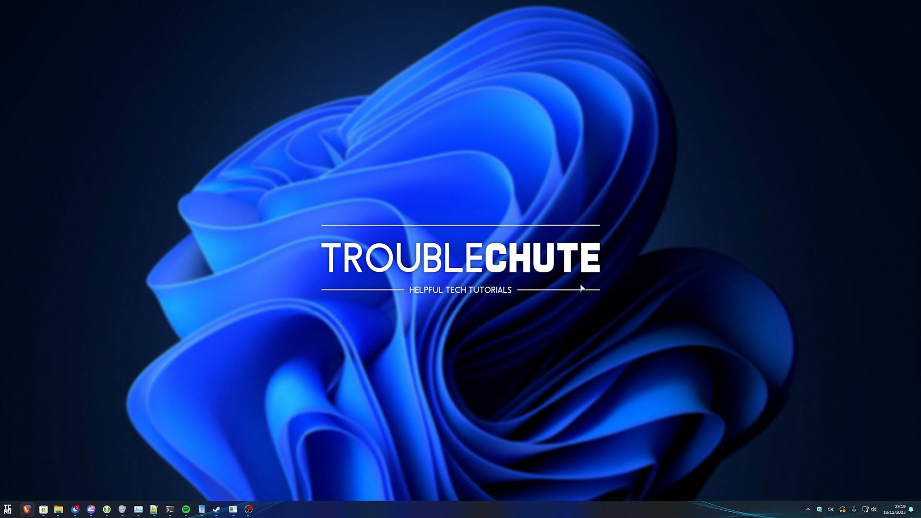
{"action": "mouse_move", "coordinate": [409, 339]}
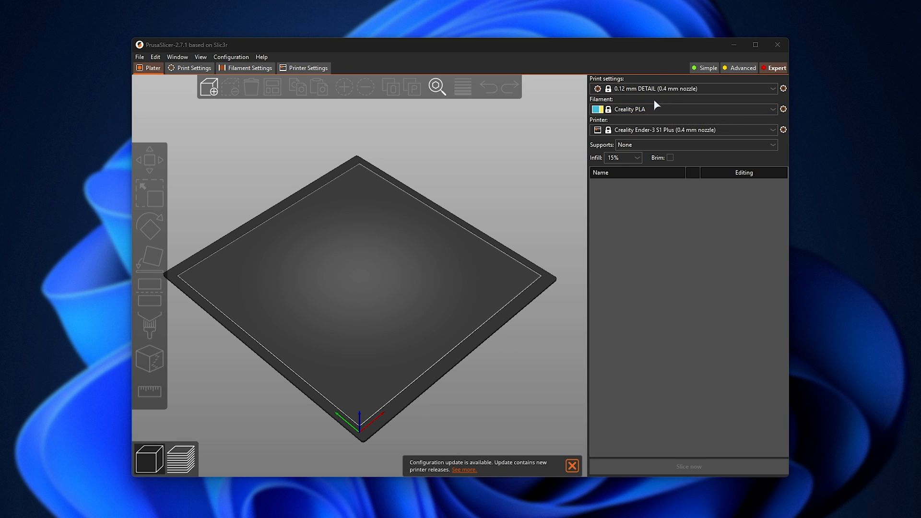
{"action": "mouse_move", "coordinate": [641, 126]}
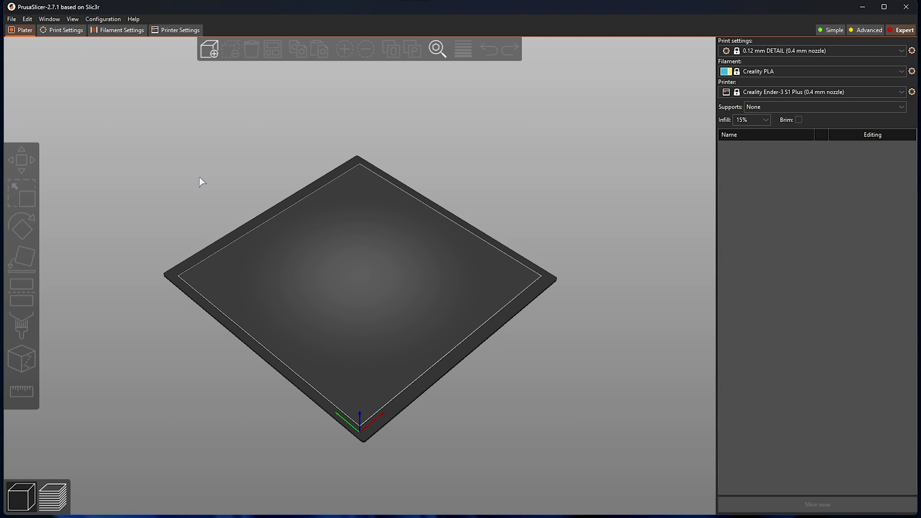
{"action": "mouse_move", "coordinate": [422, 478]}
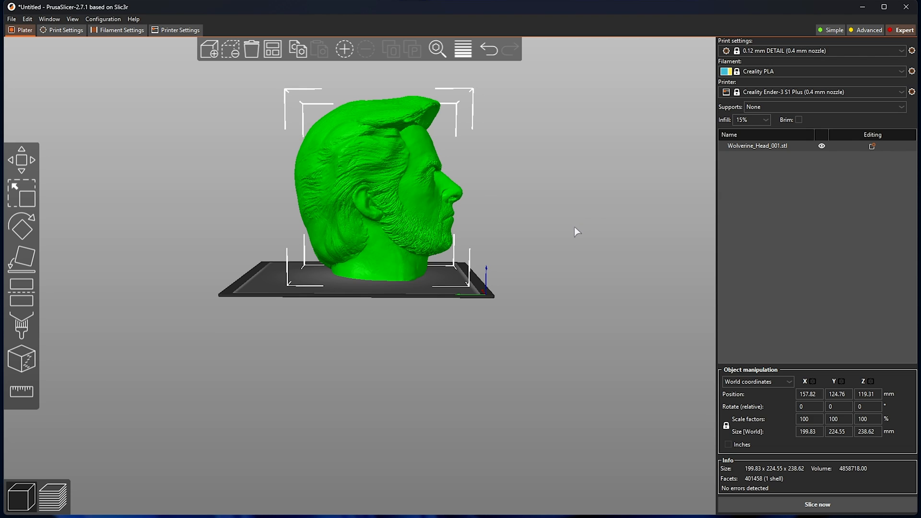
{"action": "mouse_move", "coordinate": [434, 261]}
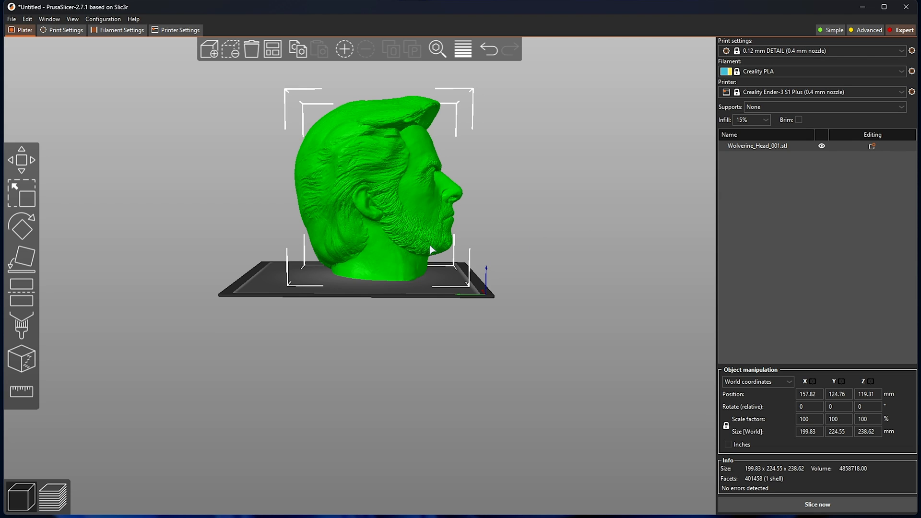
{"action": "mouse_move", "coordinate": [525, 217]}
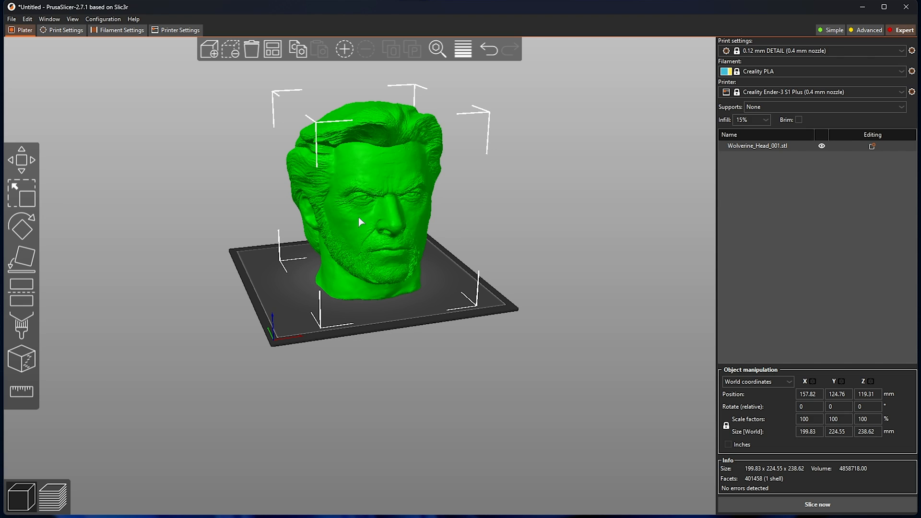
Step: Orbit around the imported Wolverine head to view it from the front
{"action": "left_click_drag", "start_coordinate": [360, 221], "coordinate": [440, 203]}
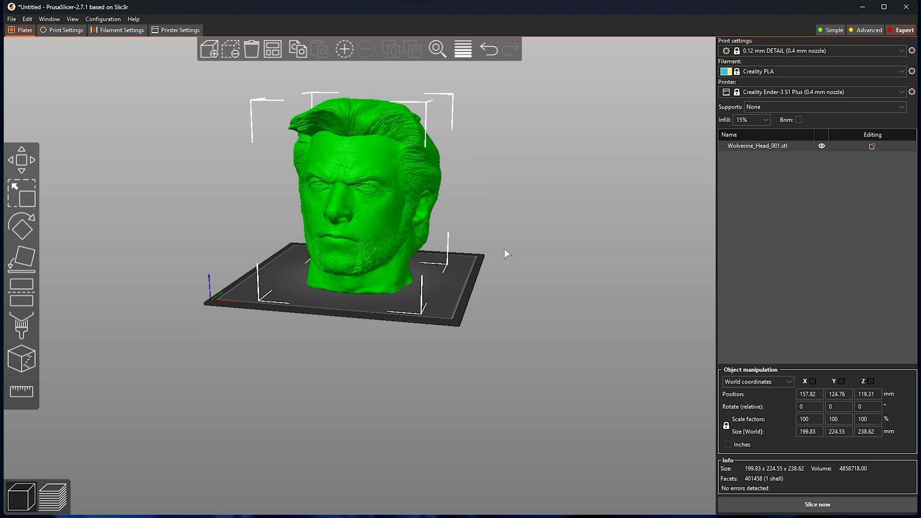
{"action": "mouse_move", "coordinate": [23, 299]}
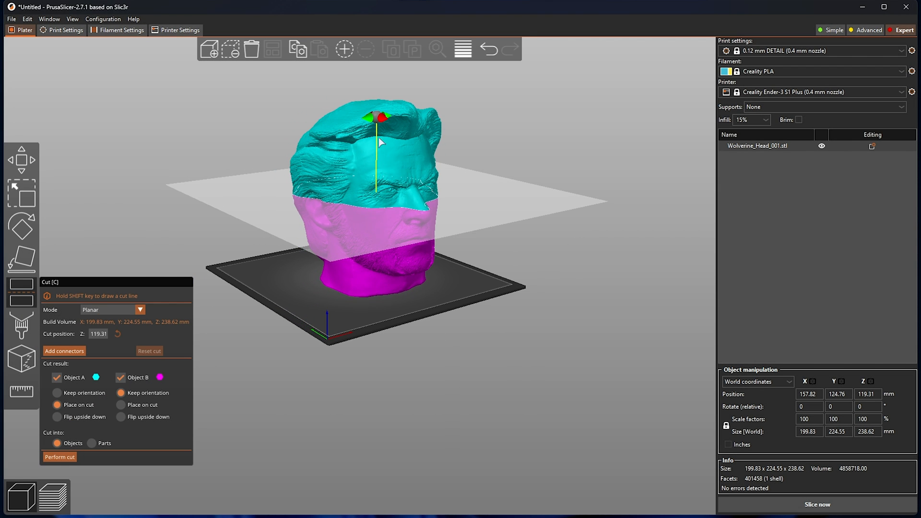
Step: Raise the cut plane toward the top of the head and tilt it to about 47 degrees
{"action": "left_click_drag", "start_coordinate": [376, 117], "coordinate": [379, 128]}
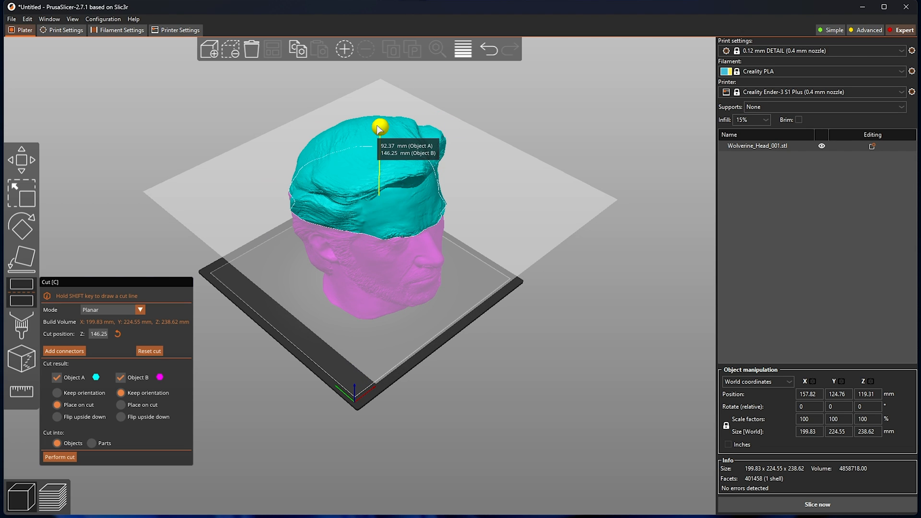
{"action": "left_click_drag", "start_coordinate": [378, 128], "coordinate": [378, 118]}
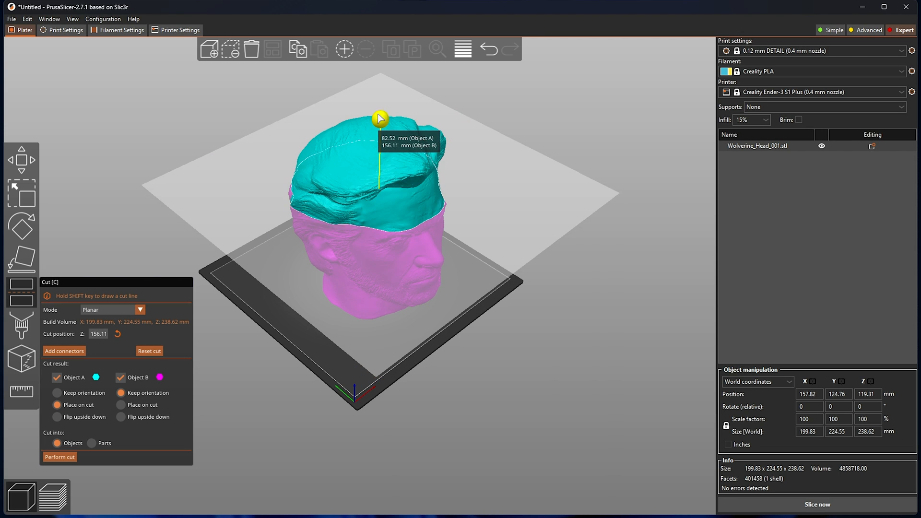
{"action": "left_click_drag", "start_coordinate": [381, 117], "coordinate": [383, 113]}
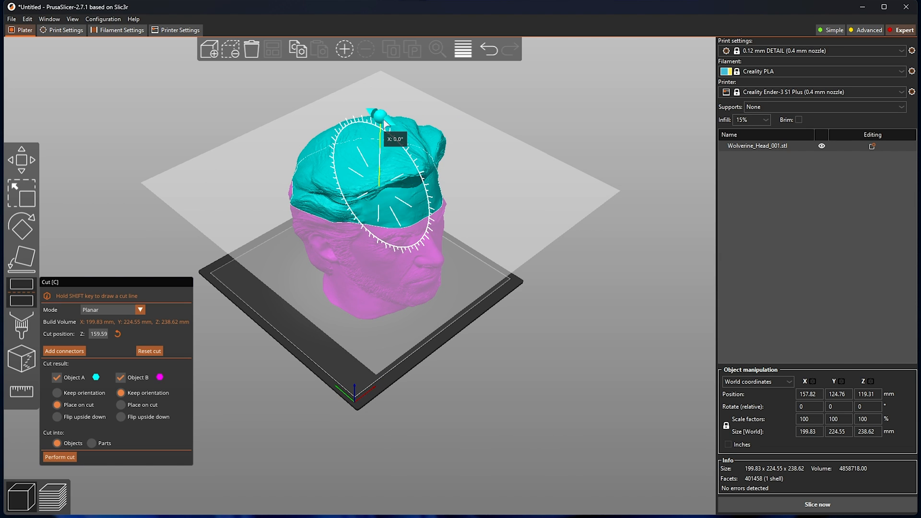
{"action": "left_click_drag", "start_coordinate": [381, 113], "coordinate": [422, 151]}
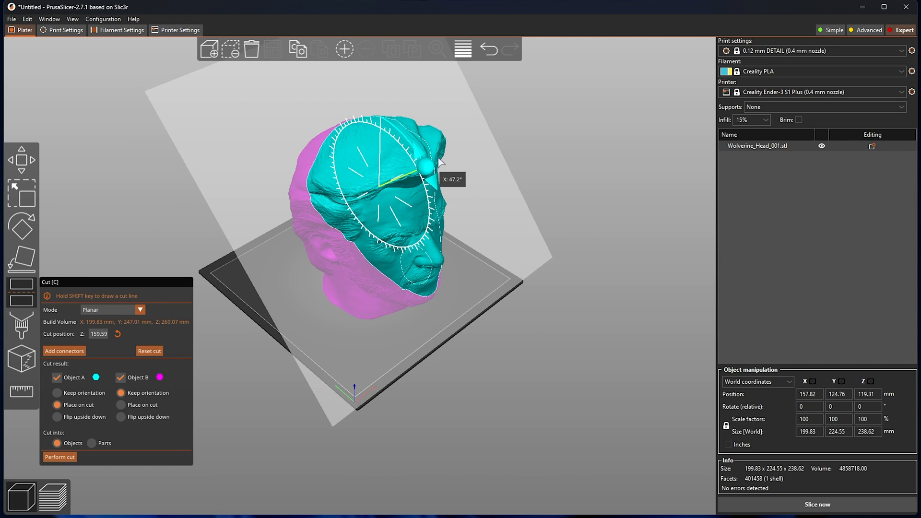
{"action": "left_click_drag", "start_coordinate": [420, 152], "coordinate": [402, 221]}
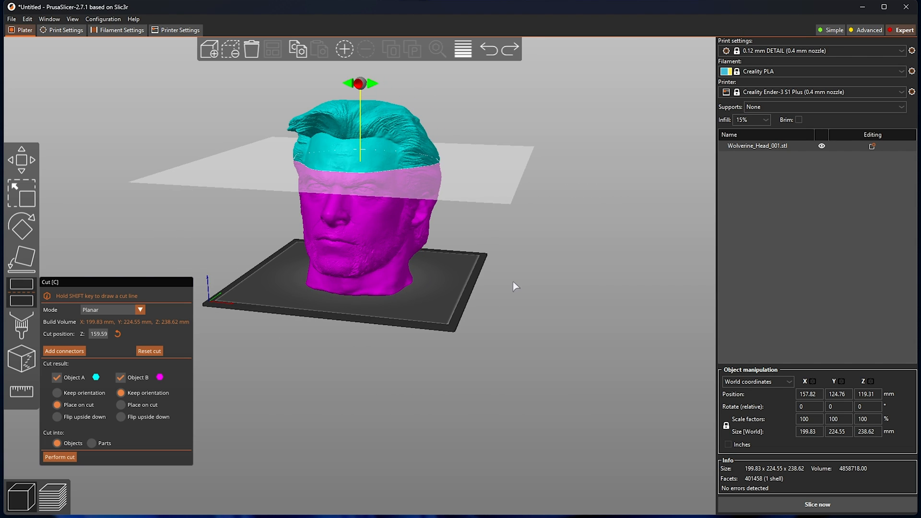
Step: Stand the cut plane upright and position it to split the head front from back
{"action": "left_click_drag", "start_coordinate": [359, 85], "coordinate": [399, 91]}
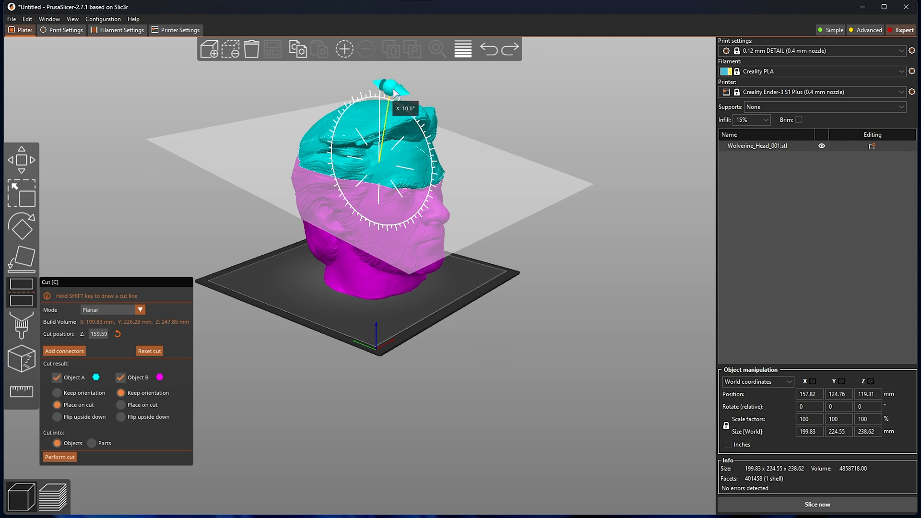
{"action": "left_click_drag", "start_coordinate": [388, 80], "coordinate": [437, 144]}
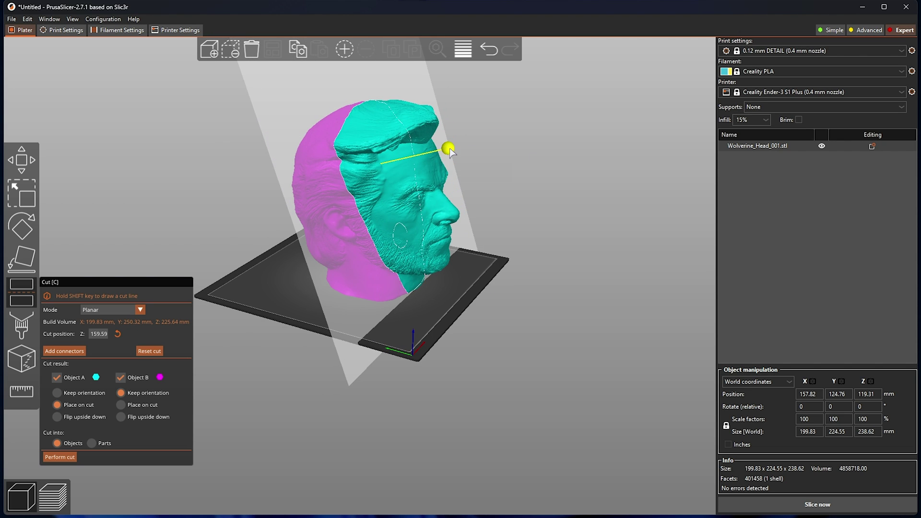
{"action": "left_click_drag", "start_coordinate": [448, 148], "coordinate": [470, 141]}
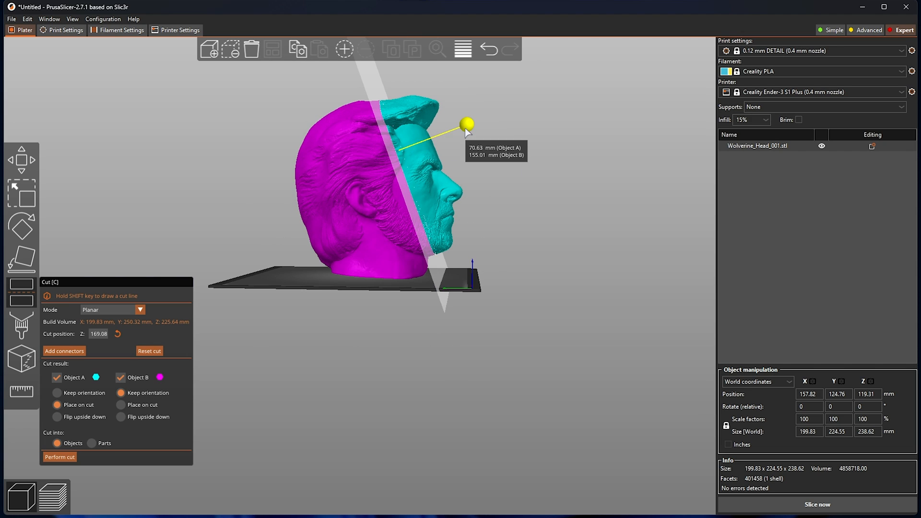
{"action": "left_click_drag", "start_coordinate": [466, 124], "coordinate": [460, 126]}
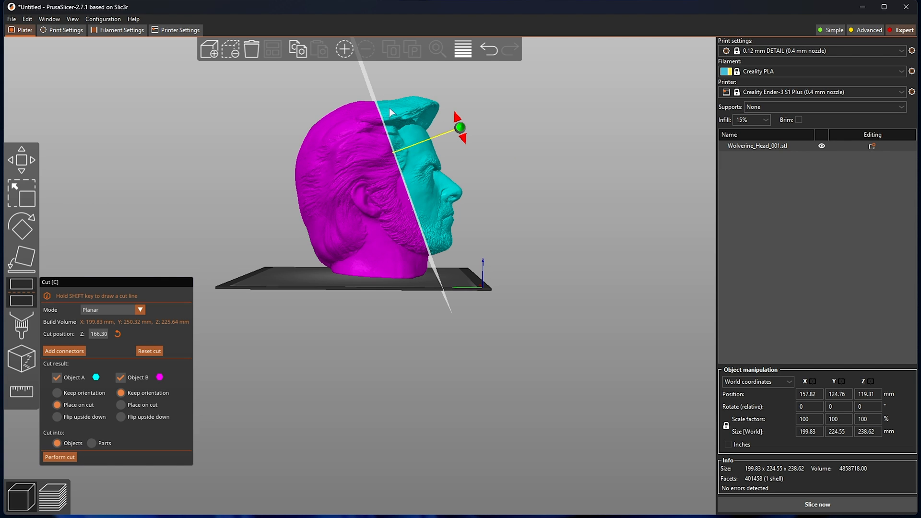
{"action": "mouse_move", "coordinate": [508, 173]}
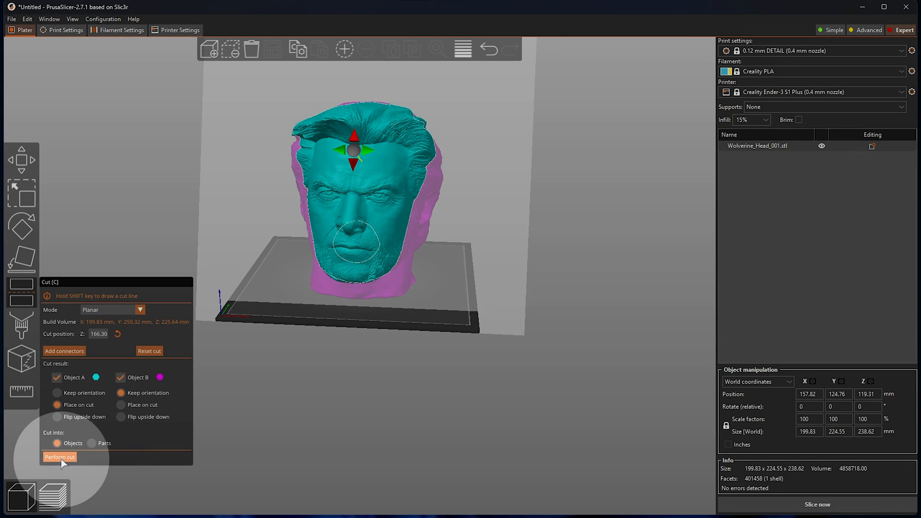
Step: Perform the front/back cut and inspect the two resulting pieces
{"action": "left_click", "coordinate": [59, 457]}
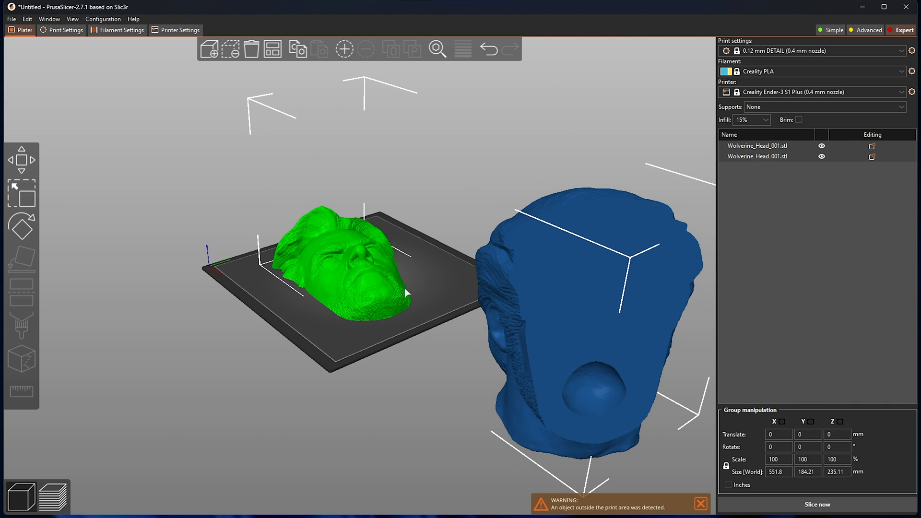
{"action": "left_click_drag", "start_coordinate": [405, 294], "coordinate": [529, 249]}
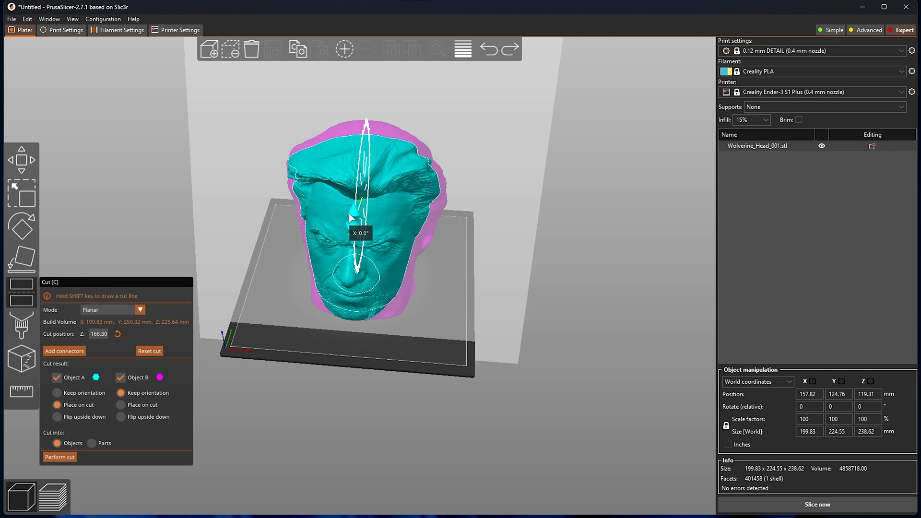
Step: Perform a horizontal cut separating the scalp from the lower face and inspect the cut faces
{"action": "left_click", "coordinate": [59, 457]}
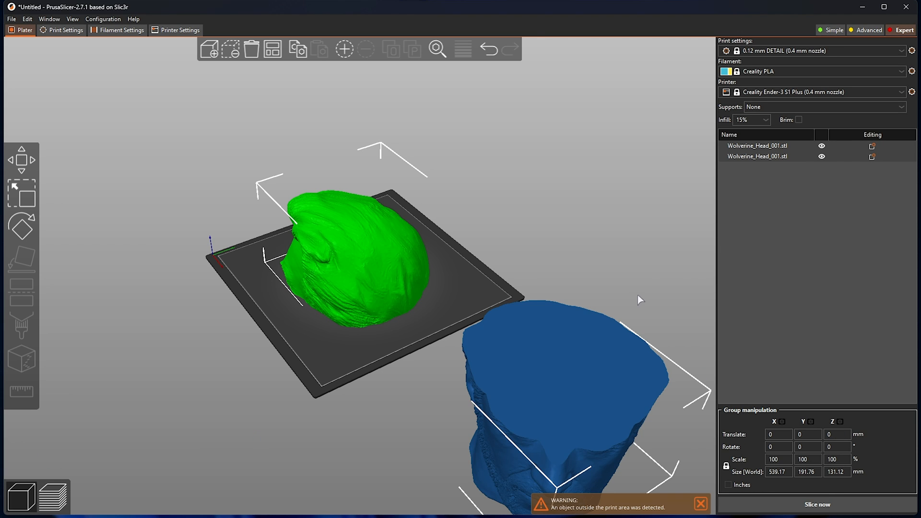
{"action": "left_click_drag", "start_coordinate": [640, 300], "coordinate": [572, 288]}
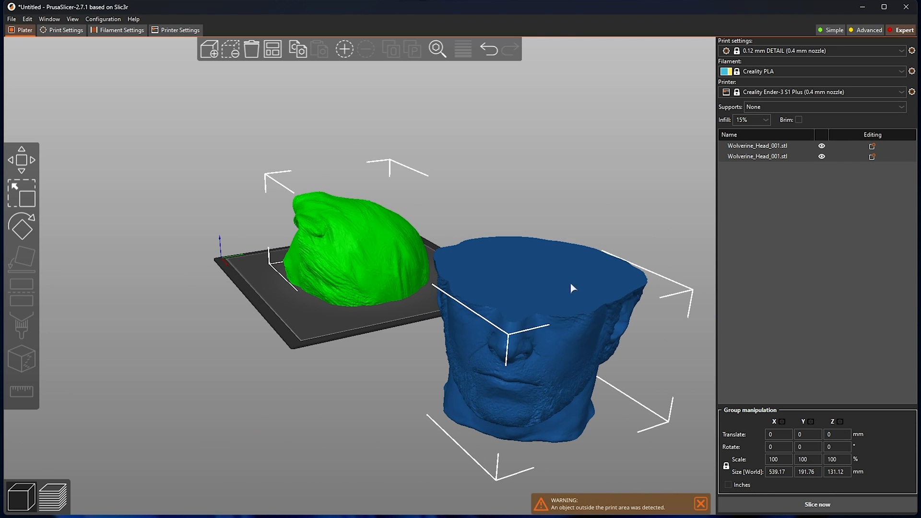
{"action": "mouse_move", "coordinate": [250, 376]}
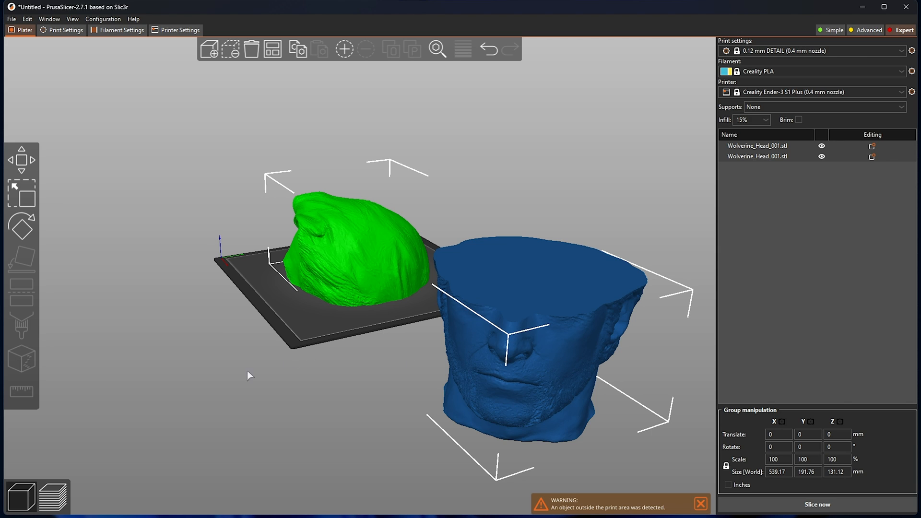
{"action": "left_click_drag", "start_coordinate": [247, 375], "coordinate": [374, 370]}
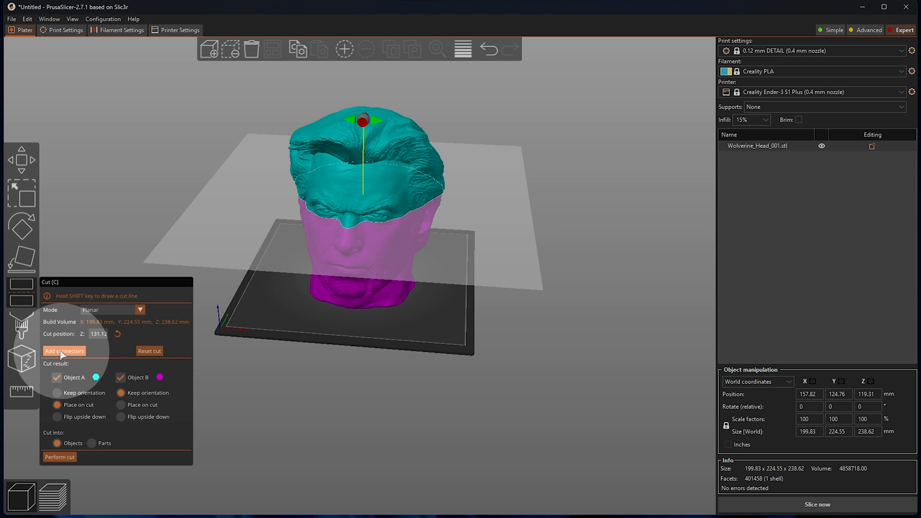
Step: Add three round plug connectors about 30 mm across on the horizontal cut face
{"action": "left_click", "coordinate": [63, 351]}
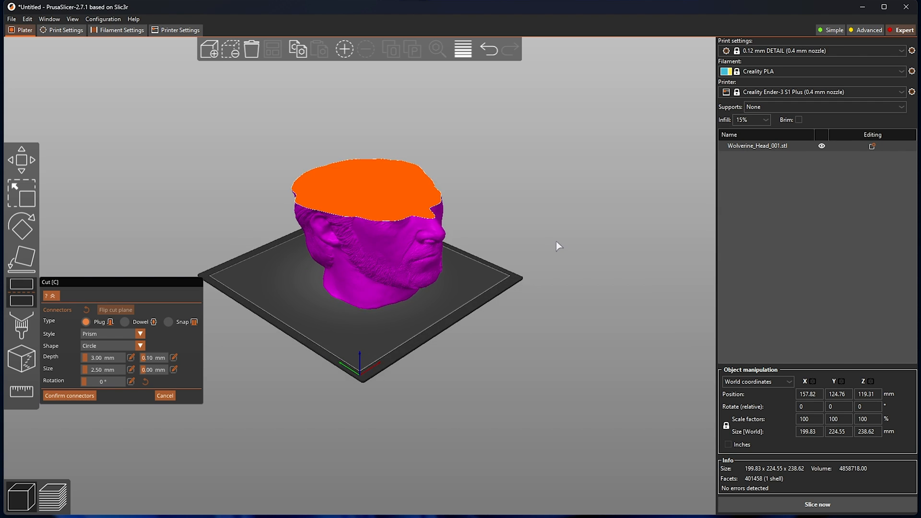
{"action": "left_click_drag", "start_coordinate": [559, 246], "coordinate": [476, 229]}
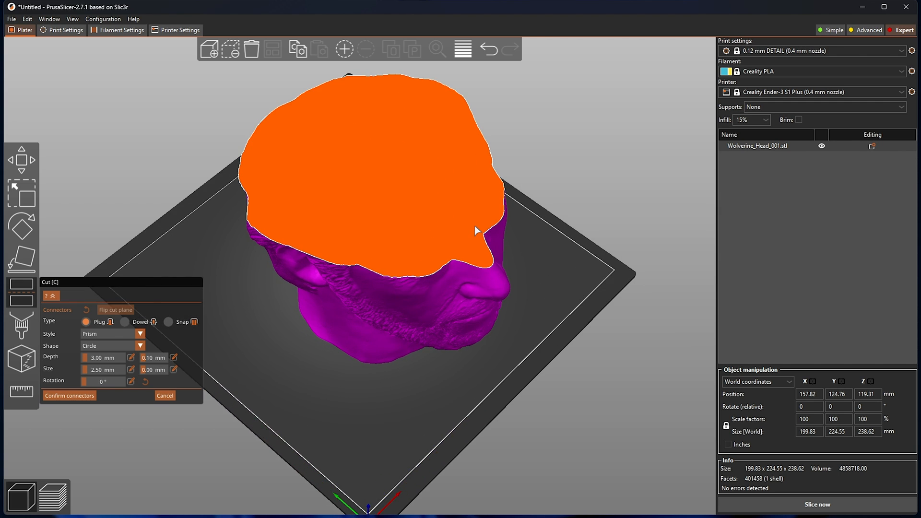
{"action": "left_click_drag", "start_coordinate": [475, 230], "coordinate": [197, 277]}
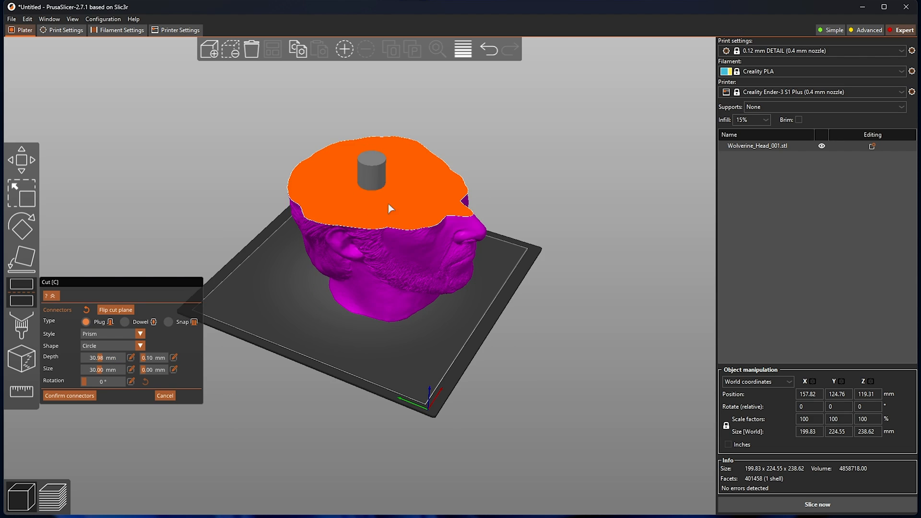
{"action": "mouse_move", "coordinate": [390, 187]}
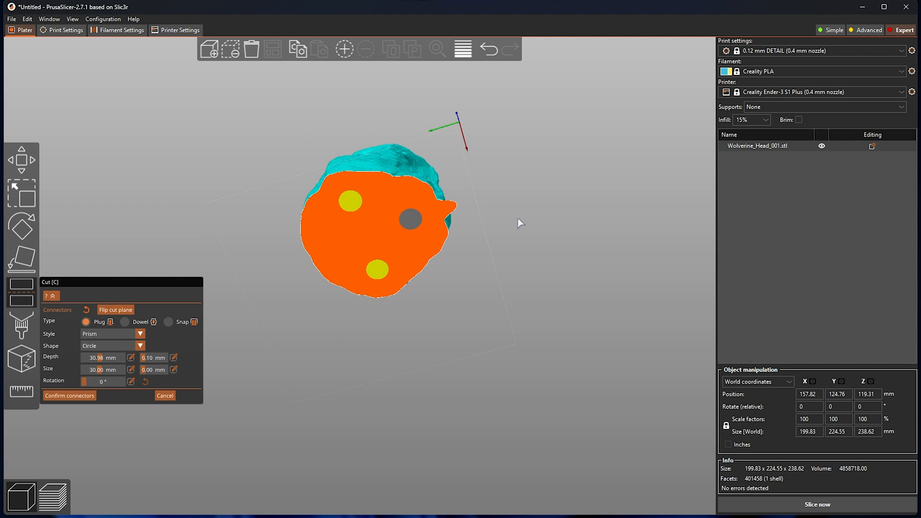
{"action": "left_click_drag", "start_coordinate": [520, 224], "coordinate": [531, 268]}
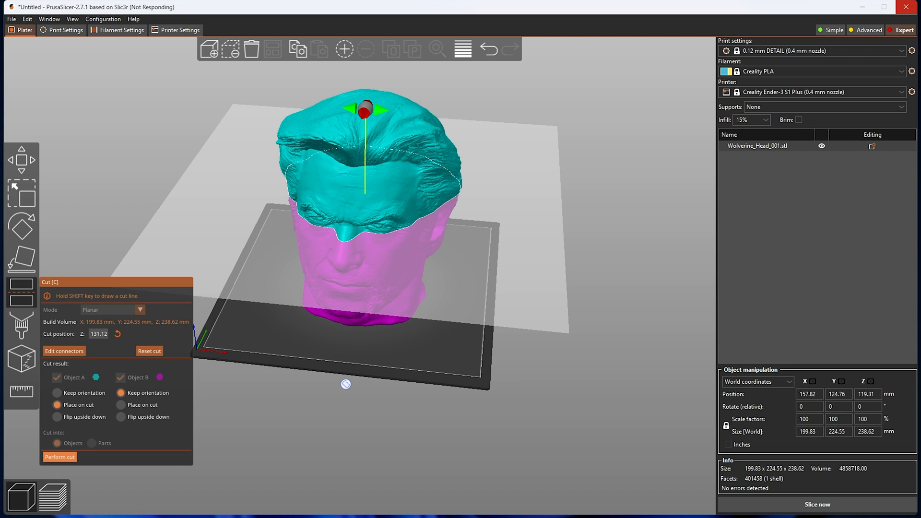
Step: Start a fresh connector setup and switch the connector to a snap type
{"action": "left_click", "coordinate": [60, 457]}
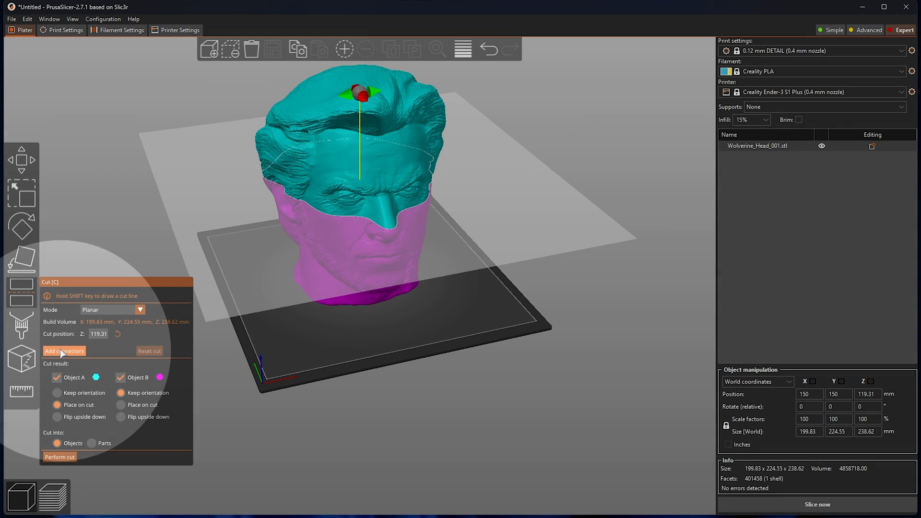
{"action": "left_click", "coordinate": [63, 351]}
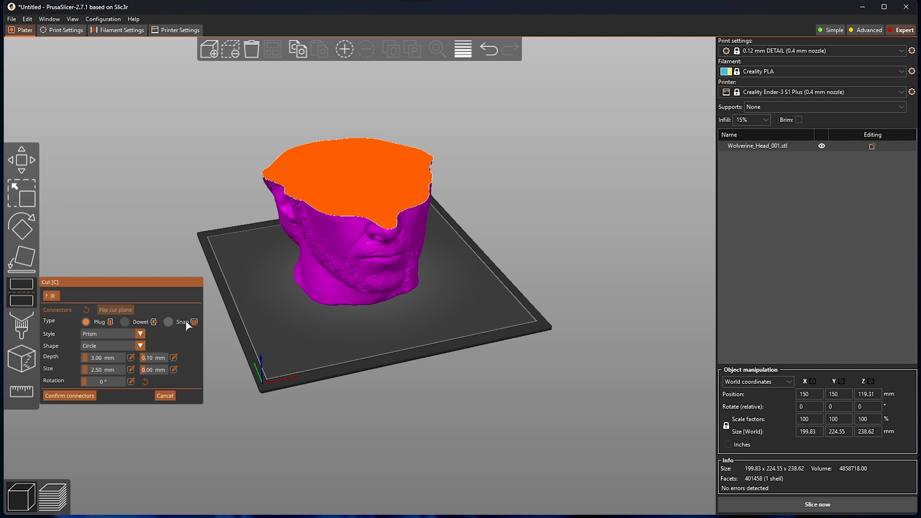
{"action": "left_click", "coordinate": [168, 323]}
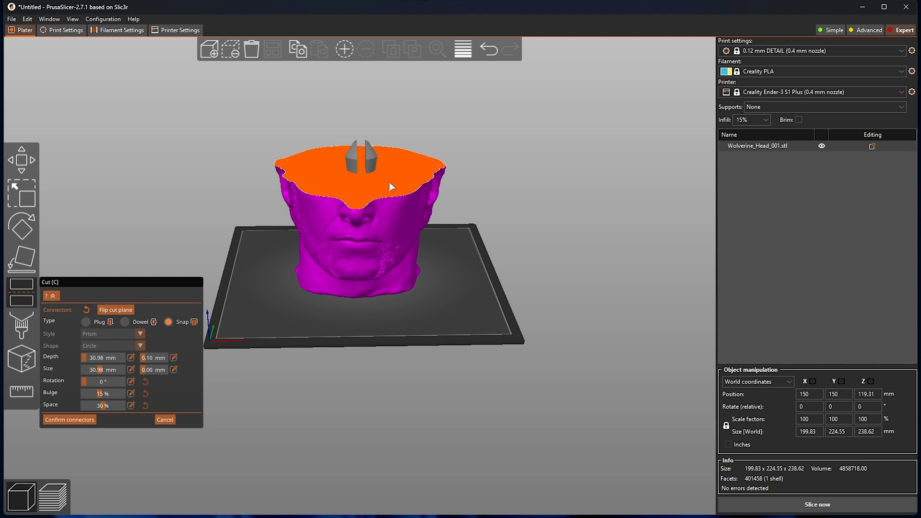
{"action": "mouse_move", "coordinate": [497, 175]}
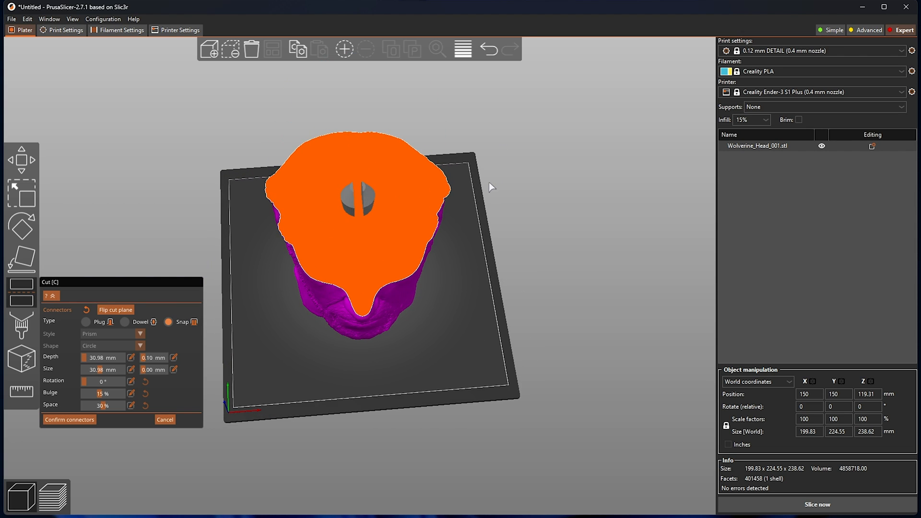
{"action": "mouse_move", "coordinate": [113, 392]}
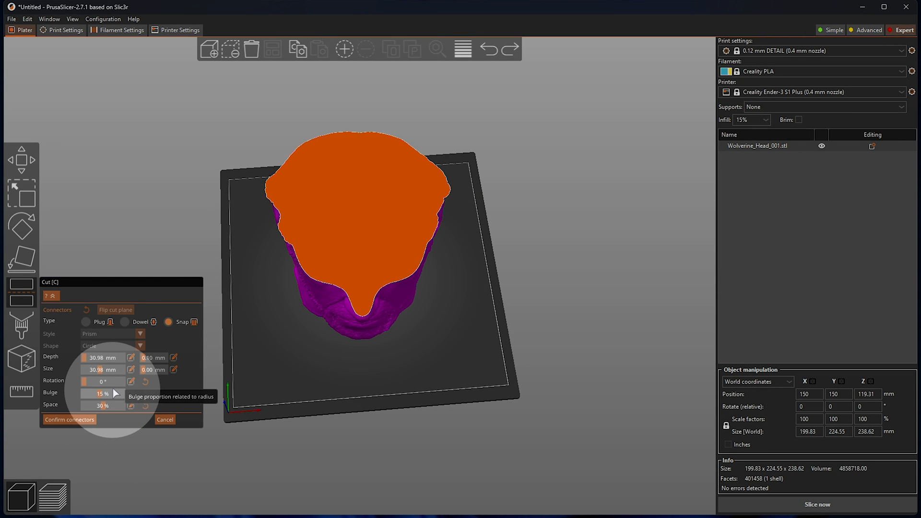
{"action": "mouse_move", "coordinate": [94, 411]}
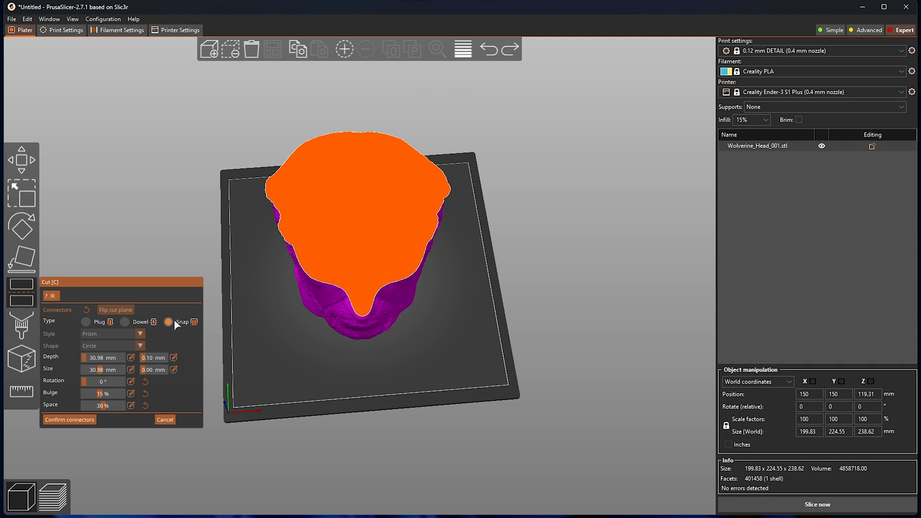
Step: Change the connector back to a plug, try the frustum style, and set its shape to circle
{"action": "left_click", "coordinate": [86, 321]}
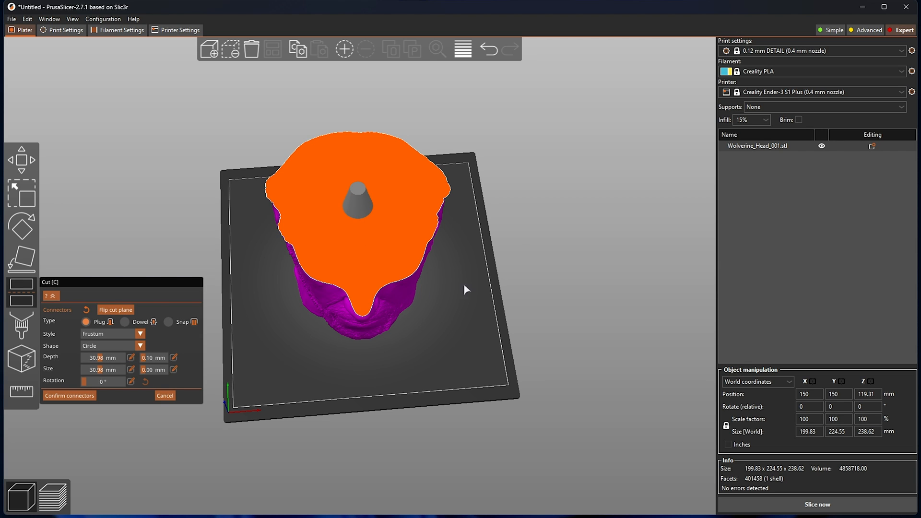
{"action": "left_click", "coordinate": [140, 334]}
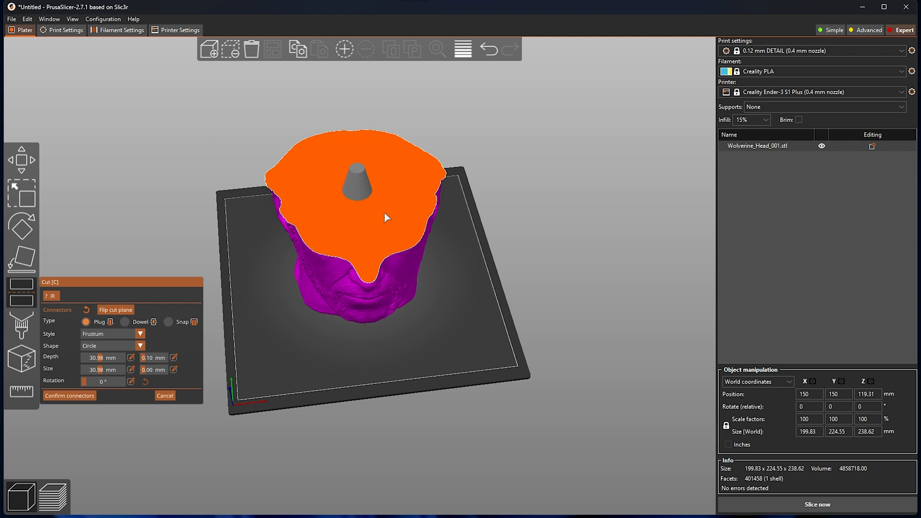
{"action": "left_click_drag", "start_coordinate": [384, 218], "coordinate": [476, 238]}
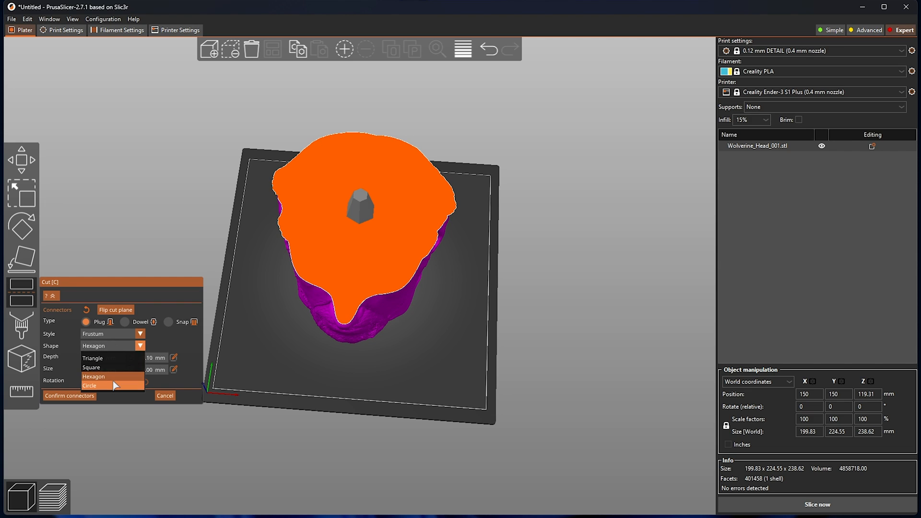
{"action": "left_click", "coordinate": [90, 386]}
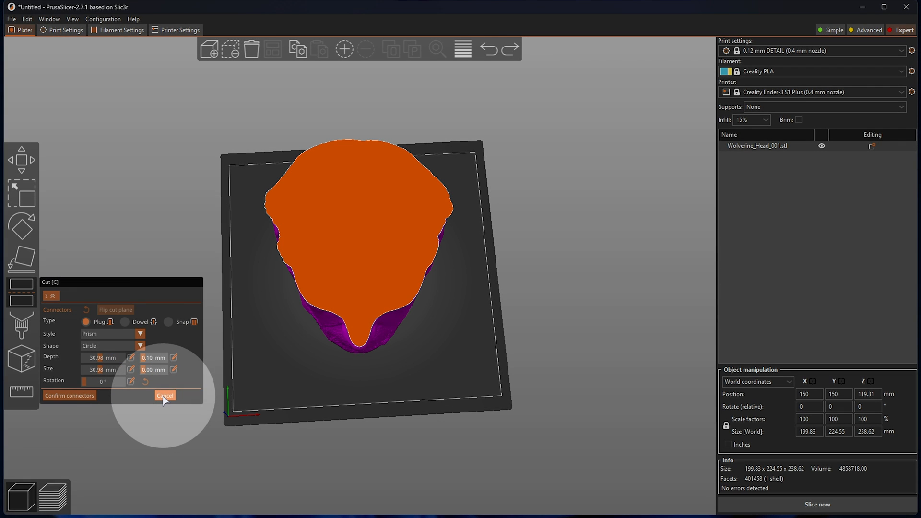
Step: Discard the connector settings and switch the cut to a dovetail joint through the head at eye level
{"action": "left_click", "coordinate": [165, 395]}
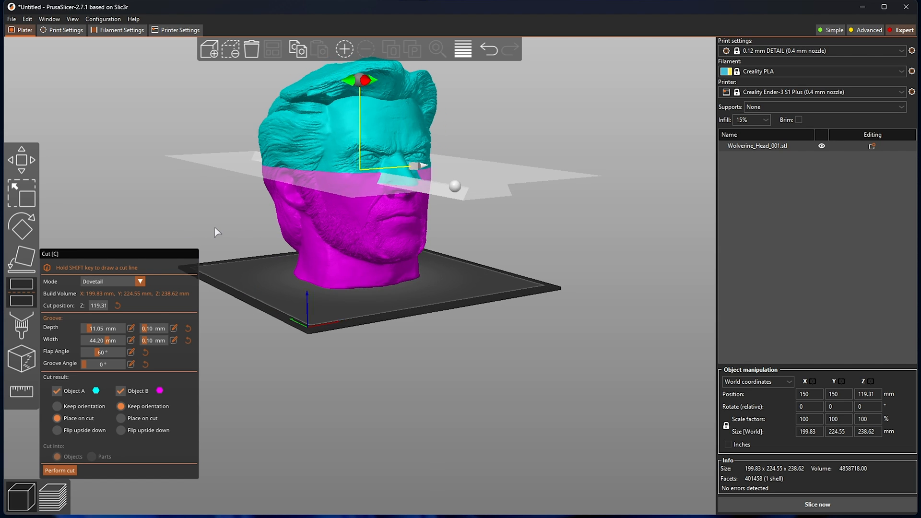
{"action": "left_click", "coordinate": [60, 470]}
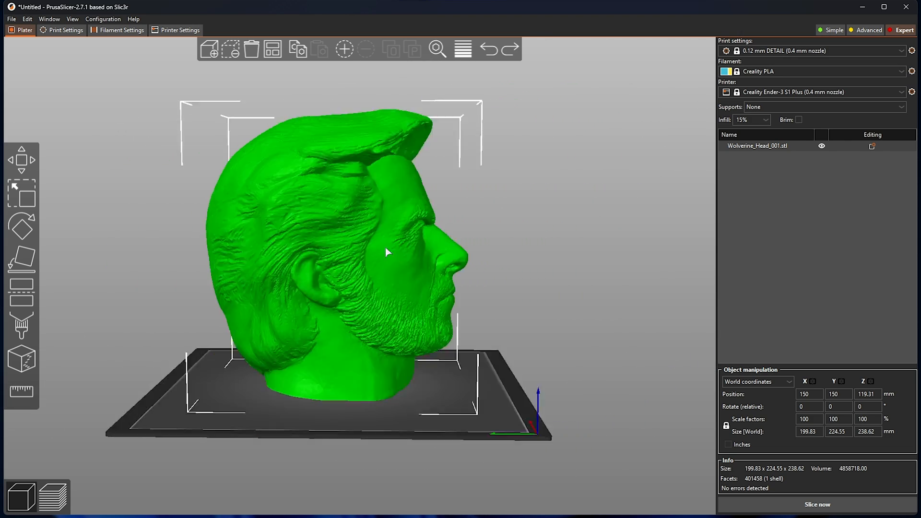
{"action": "left_click_drag", "start_coordinate": [388, 253], "coordinate": [502, 305]}
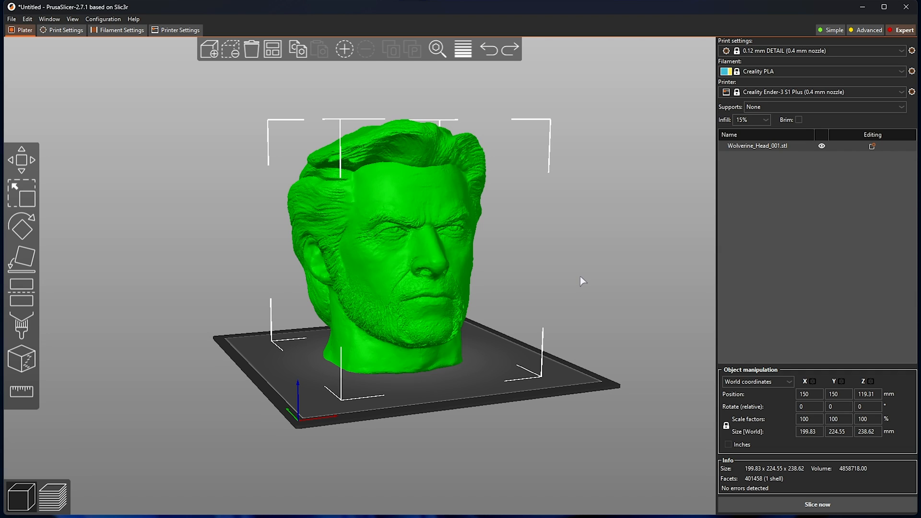
{"action": "mouse_move", "coordinate": [540, 272]}
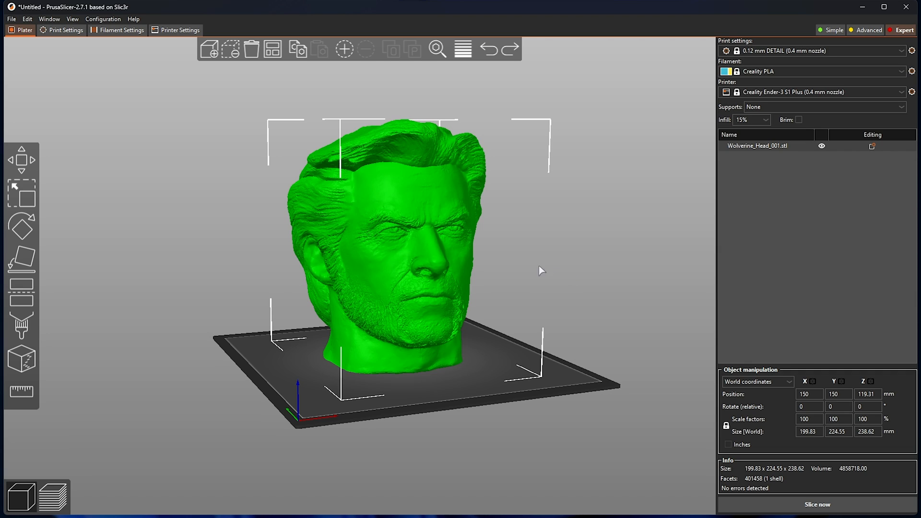
{"action": "mouse_move", "coordinate": [132, 267]}
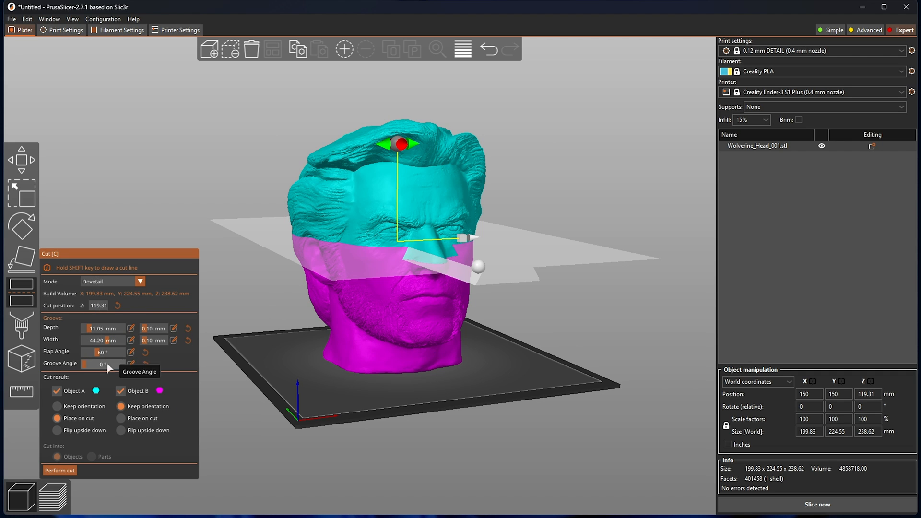
{"action": "mouse_move", "coordinate": [98, 352]}
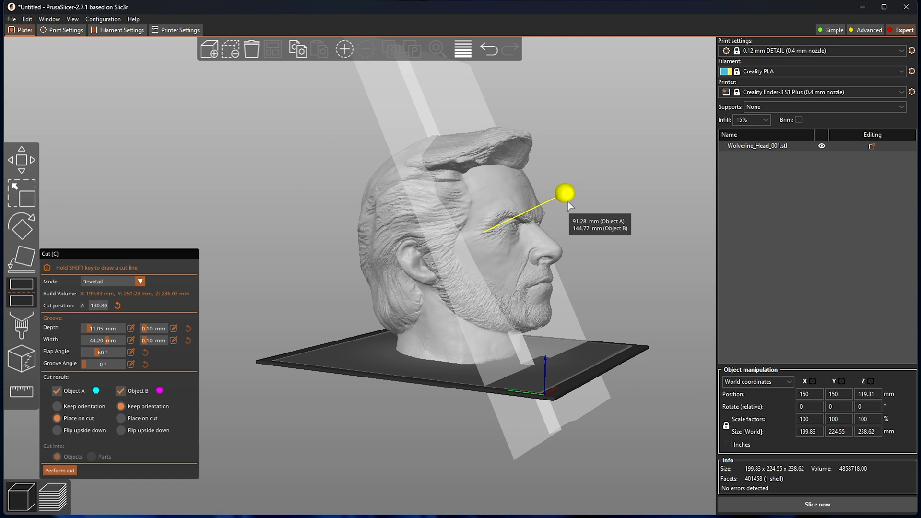
Step: Cut the head with a planar cut into face and back pieces joined by round dowel connectors
{"action": "left_click", "coordinate": [112, 282]}
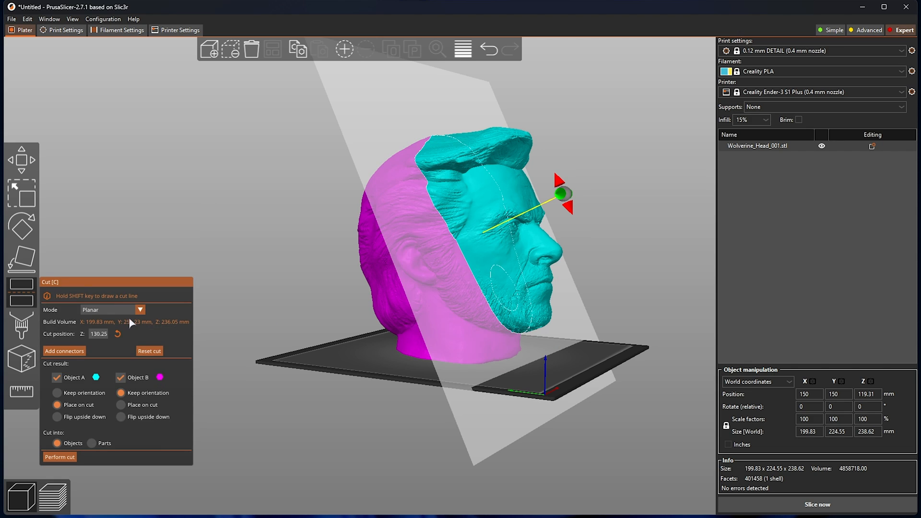
{"action": "left_click", "coordinate": [64, 351]}
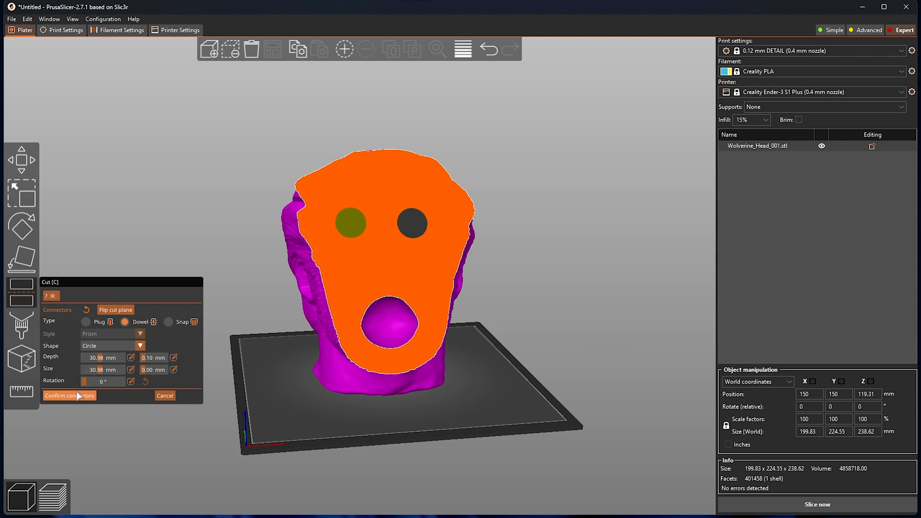
{"action": "left_click", "coordinate": [69, 395]}
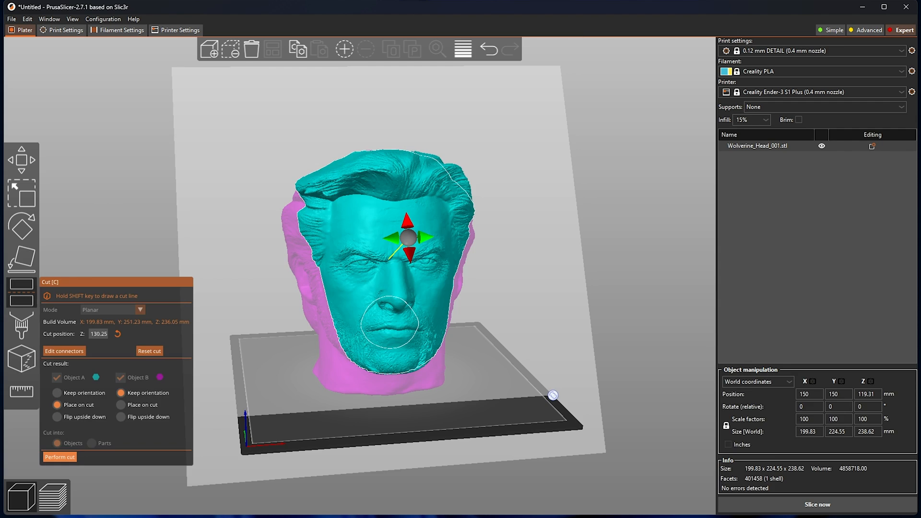
{"action": "left_click", "coordinate": [60, 457]}
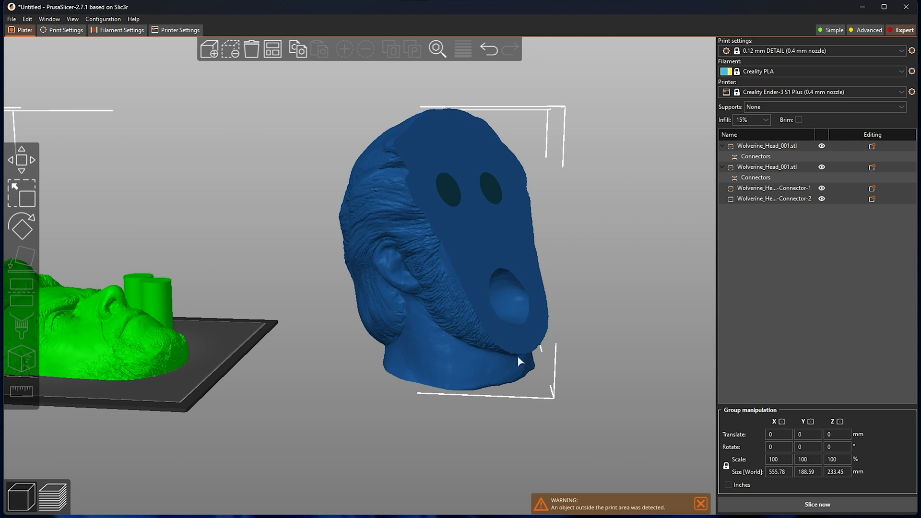
{"action": "mouse_move", "coordinate": [455, 319]}
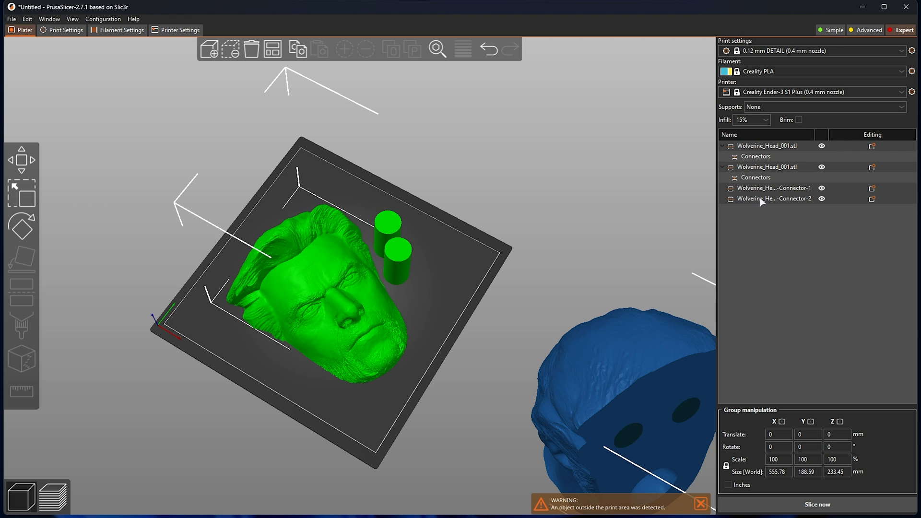
{"action": "mouse_move", "coordinate": [503, 209]}
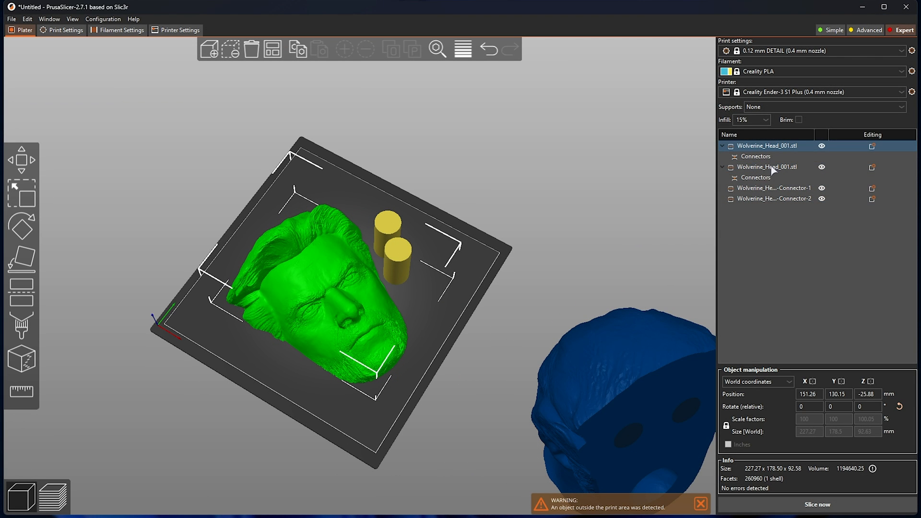
{"action": "left_click", "coordinate": [773, 188]}
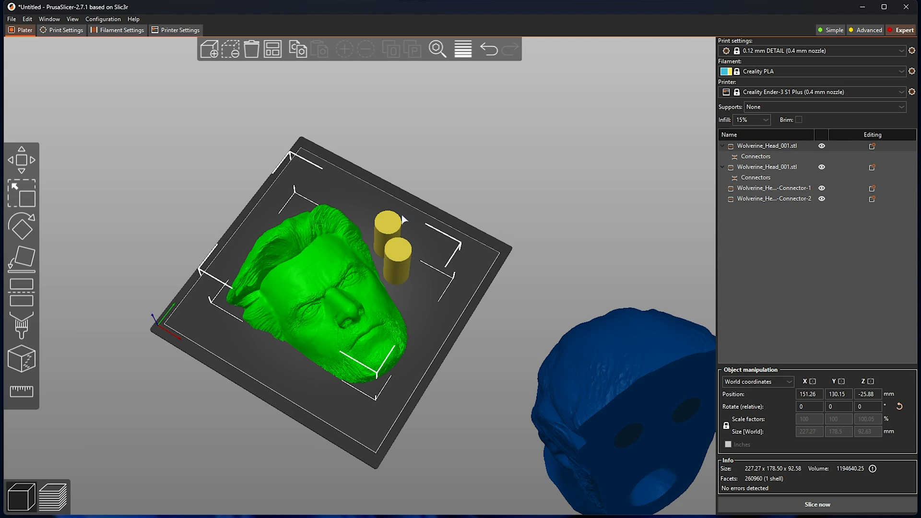
{"action": "mouse_move", "coordinate": [617, 211]}
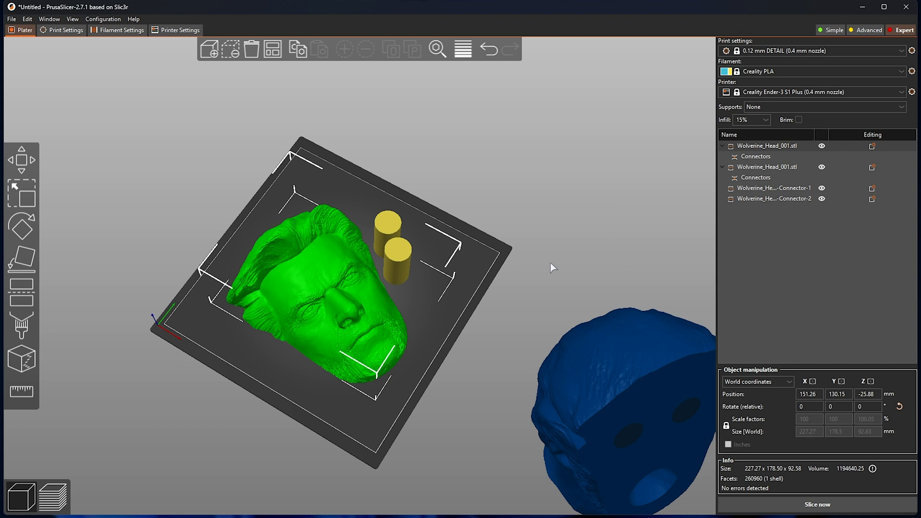
{"action": "mouse_move", "coordinate": [560, 239]}
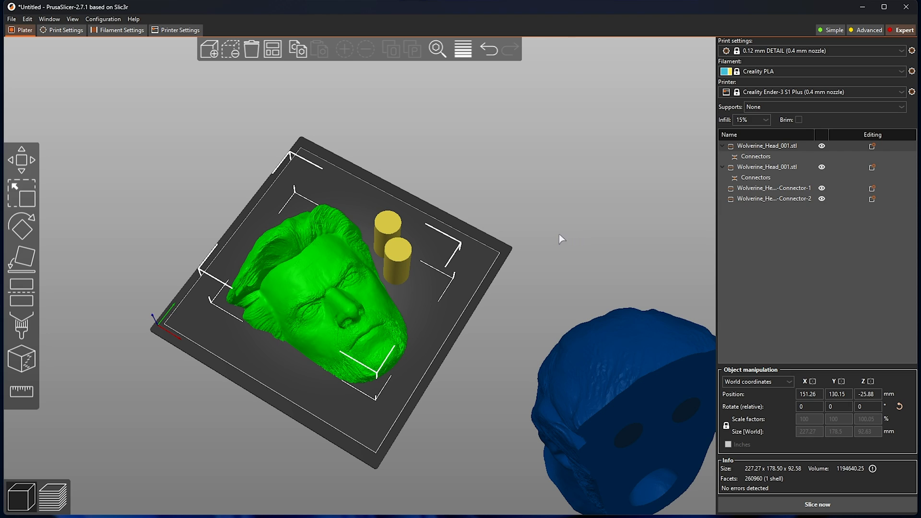
{"action": "mouse_move", "coordinate": [504, 244]}
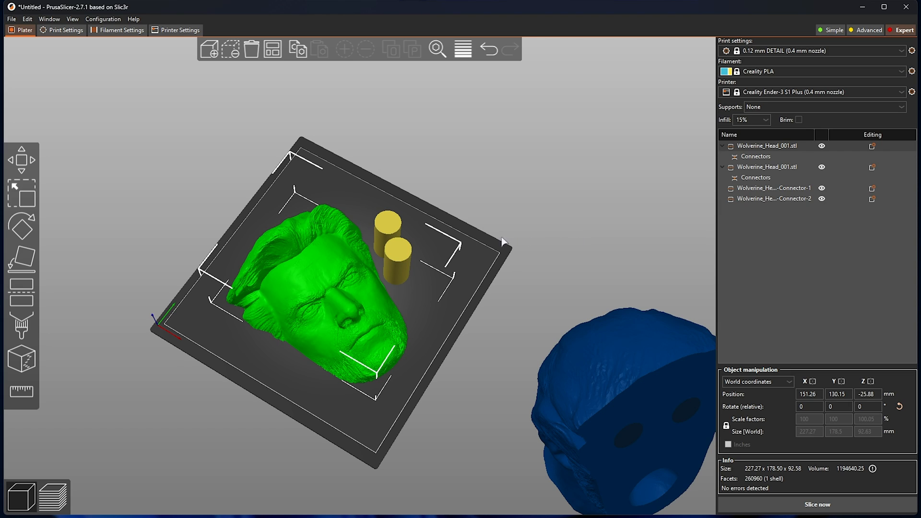
Step: Export the plate as STL, which fails with a boolean mesh error, then check the back part's holes
{"action": "left_click", "coordinate": [9, 19]}
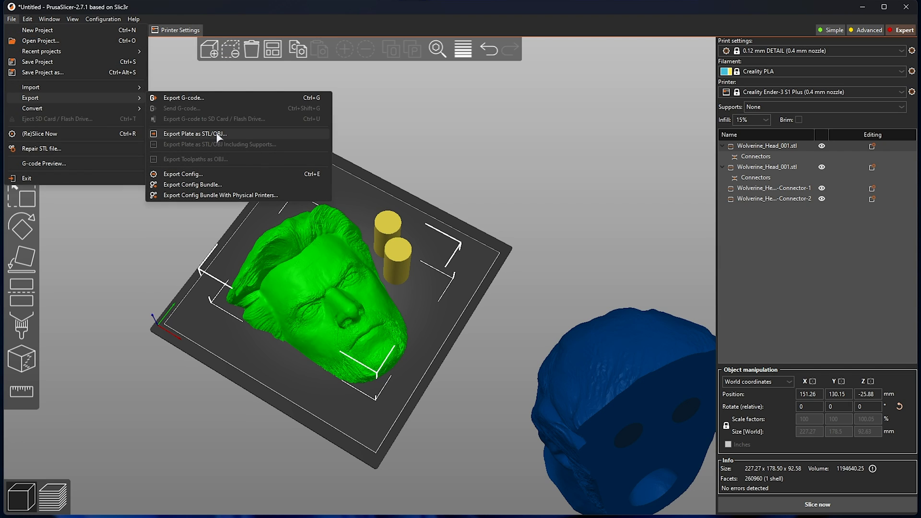
{"action": "mouse_move", "coordinate": [238, 138]}
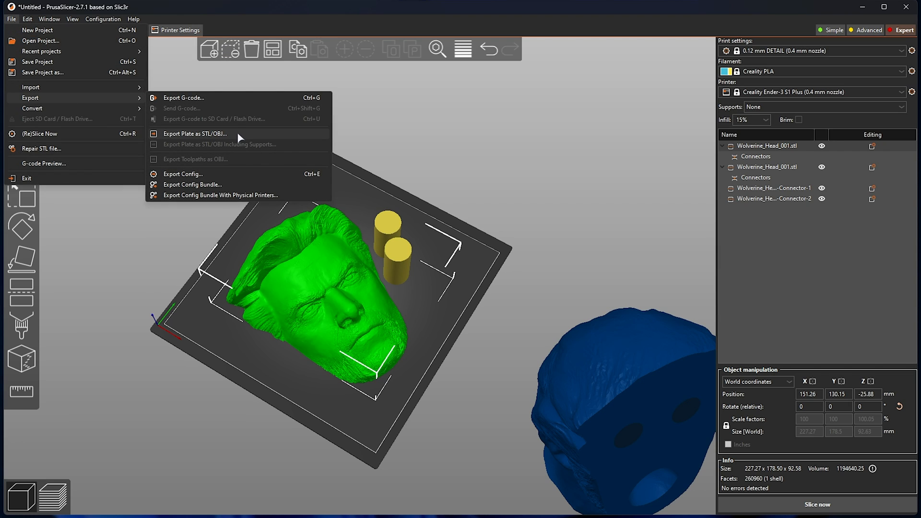
{"action": "left_click", "coordinate": [195, 133]}
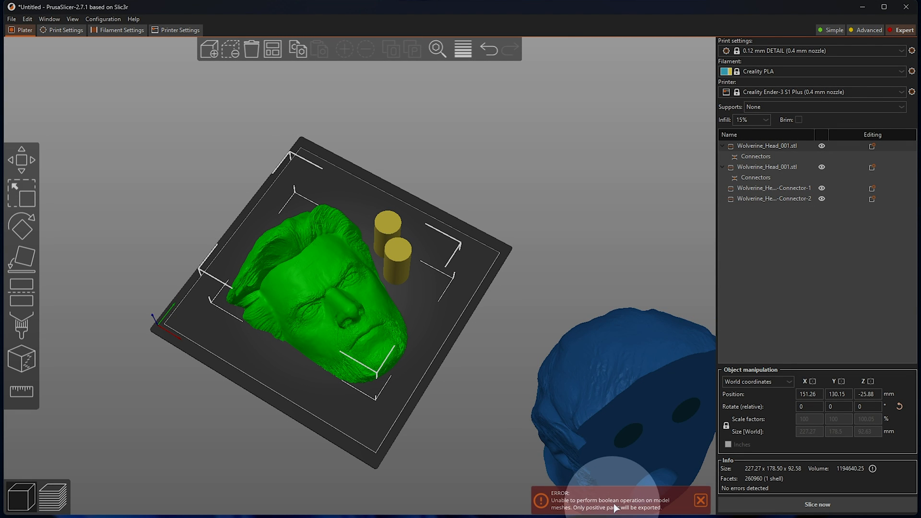
{"action": "mouse_move", "coordinate": [576, 512]}
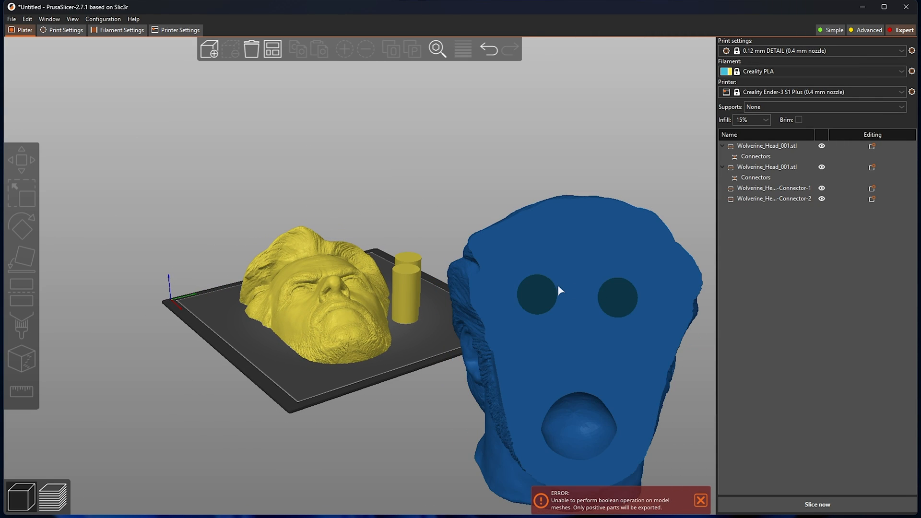
{"action": "left_click_drag", "start_coordinate": [559, 290], "coordinate": [491, 222]}
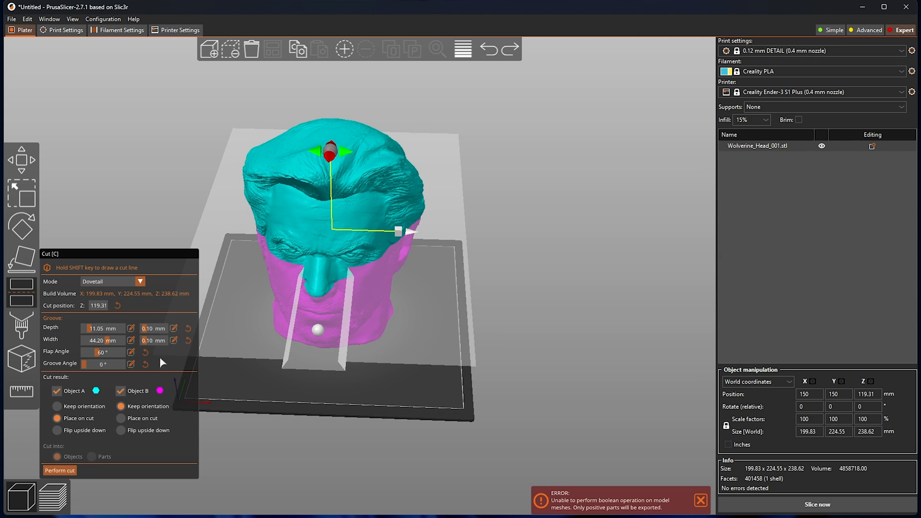
Step: Revert to the uncut head and view the other project's head split into top and bottom halves
{"action": "left_click", "coordinate": [59, 470]}
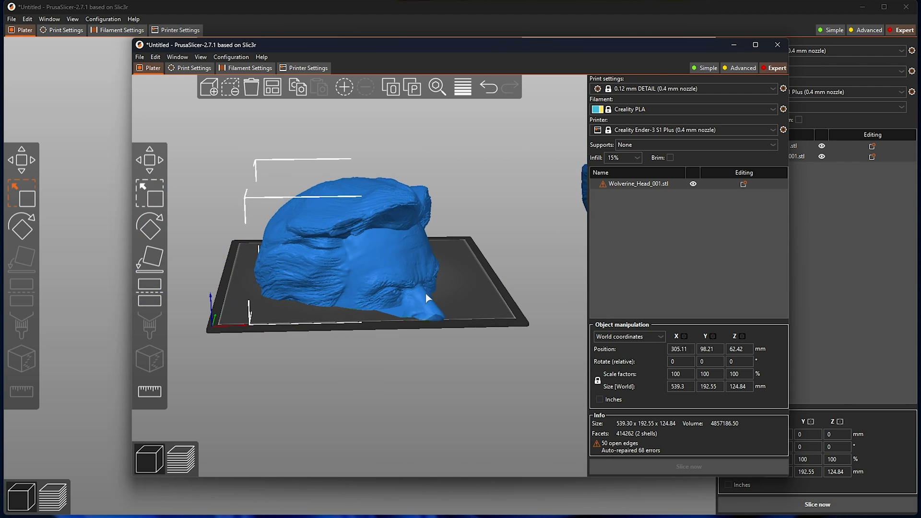
{"action": "left_click_drag", "start_coordinate": [428, 298], "coordinate": [297, 304]}
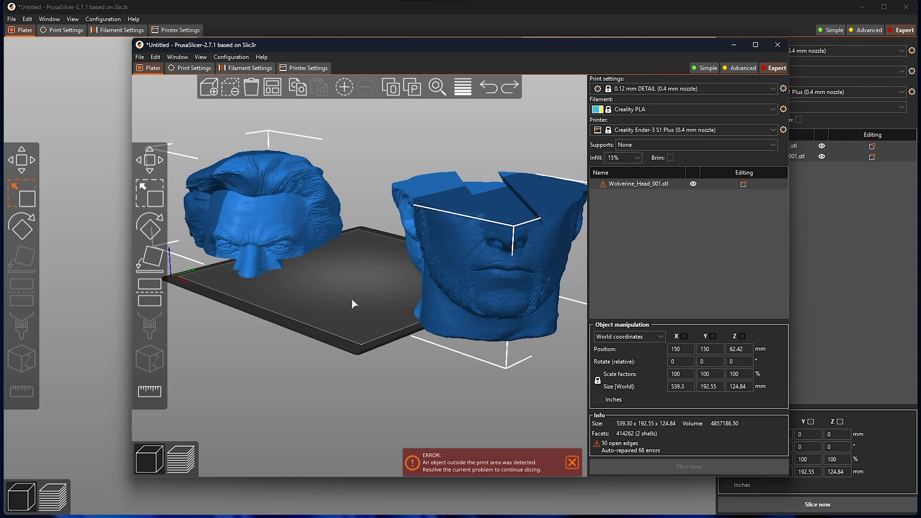
{"action": "left_click_drag", "start_coordinate": [352, 304], "coordinate": [334, 198]}
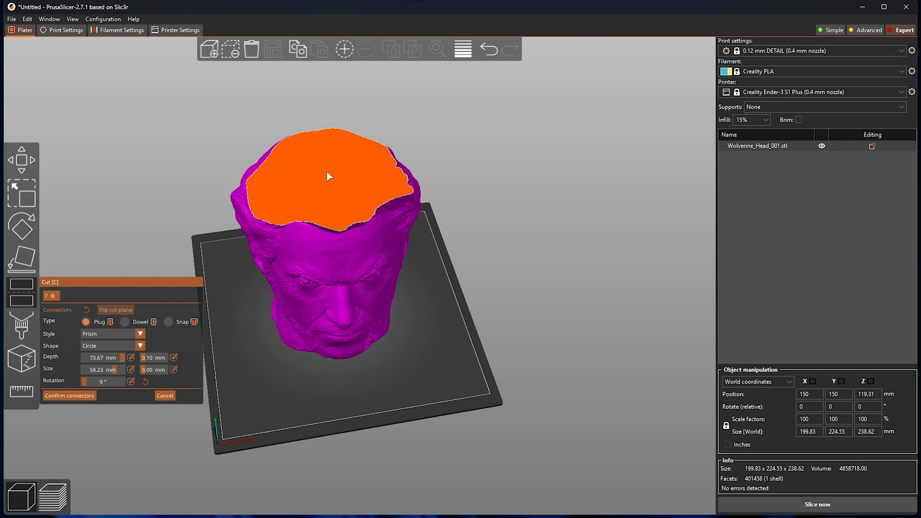
Step: Place a plug connector on the face, add connectors and perform the planar front/back cut
{"action": "left_click", "coordinate": [328, 176]}
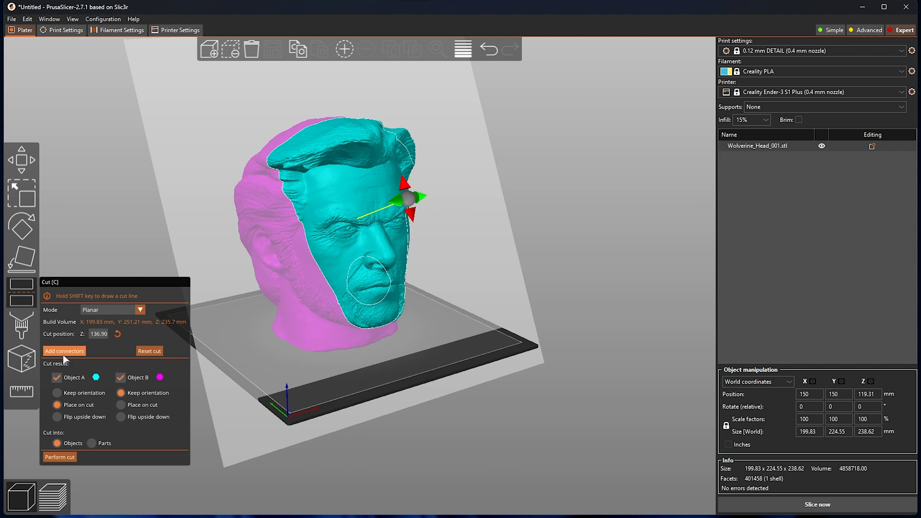
{"action": "left_click", "coordinate": [63, 351]}
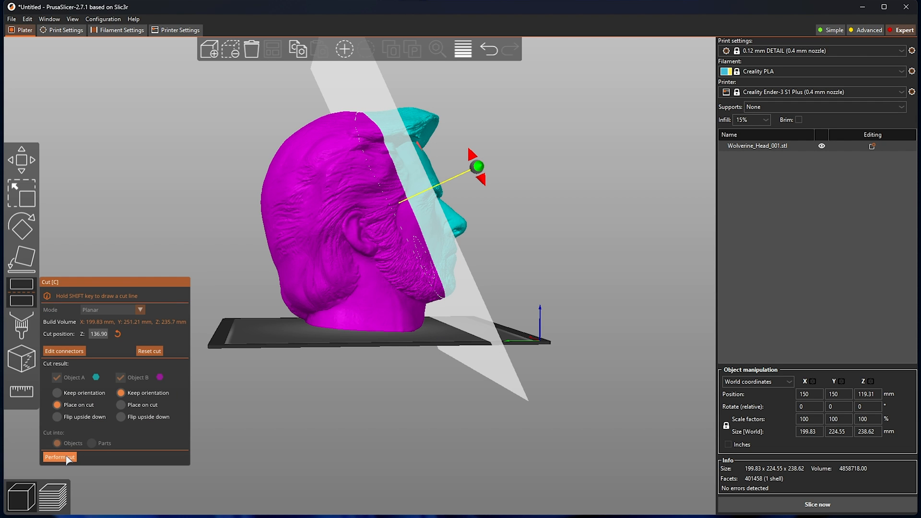
{"action": "left_click", "coordinate": [59, 456]}
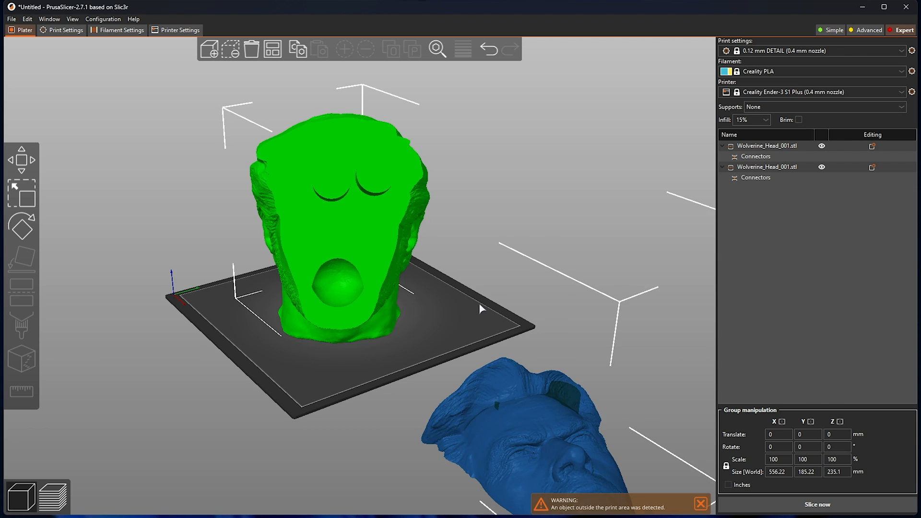
Step: Inspect the face piece from above and select it on the plate
{"action": "left_click_drag", "start_coordinate": [478, 308], "coordinate": [498, 276]}
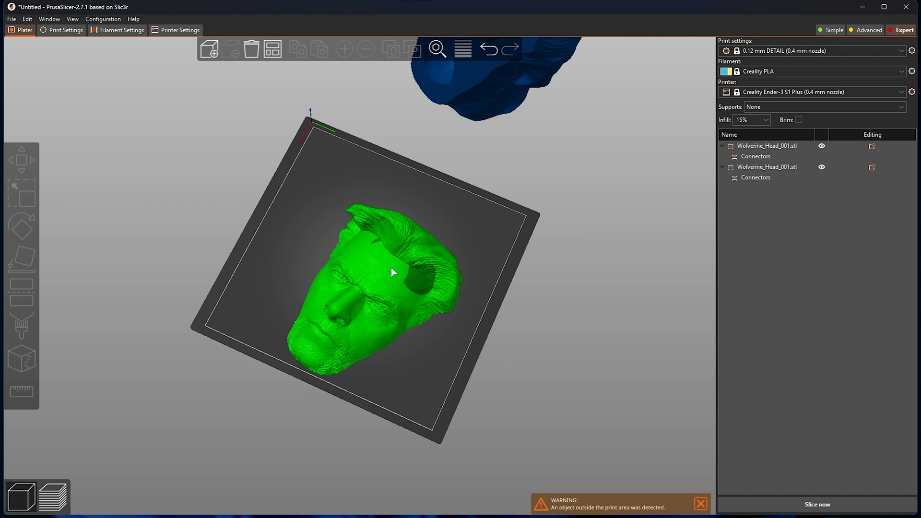
{"action": "left_click", "coordinate": [395, 274]}
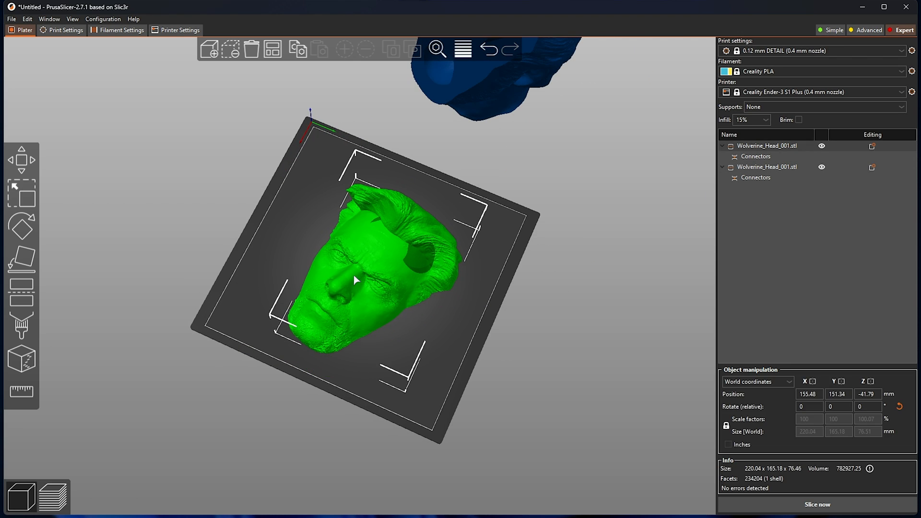
{"action": "left_click", "coordinate": [529, 264]}
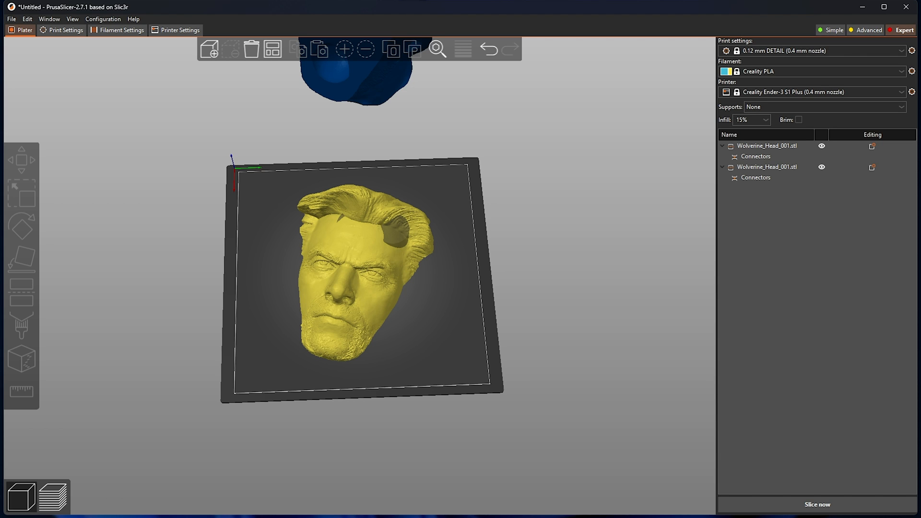
Step: Close PrusaSlicer and discard the unsaved project changes
{"action": "left_click", "coordinate": [907, 8]}
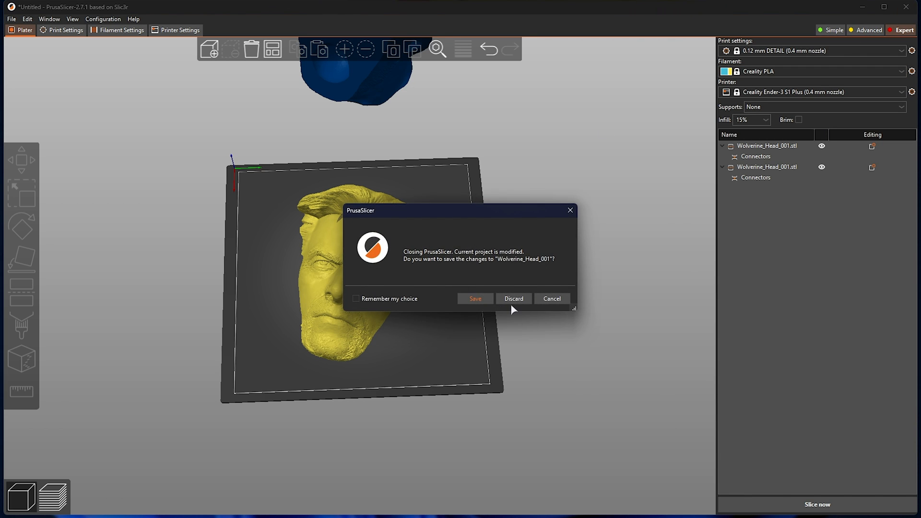
{"action": "left_click", "coordinate": [513, 298]}
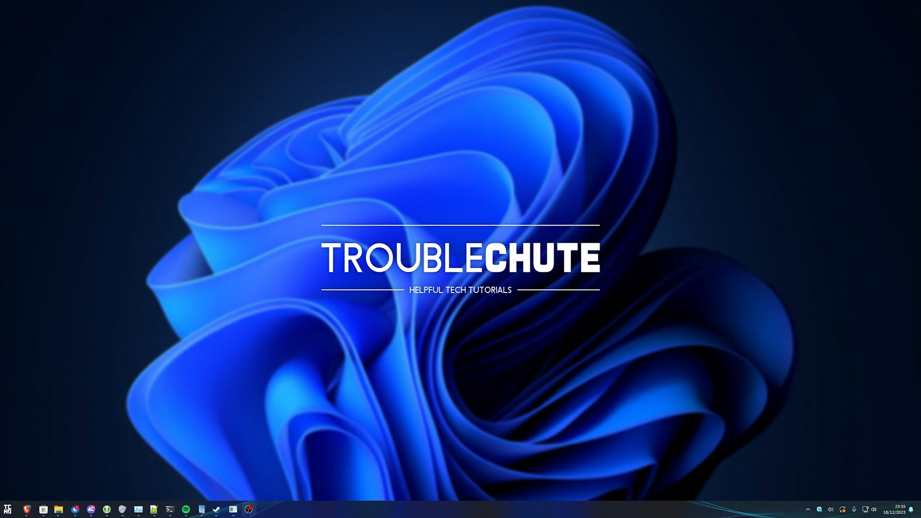